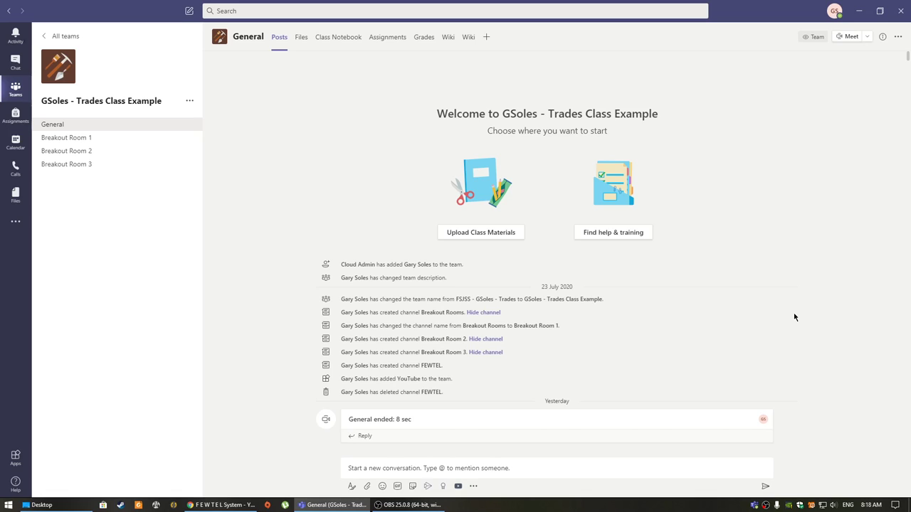
pyautogui.moveTo(287, 233)
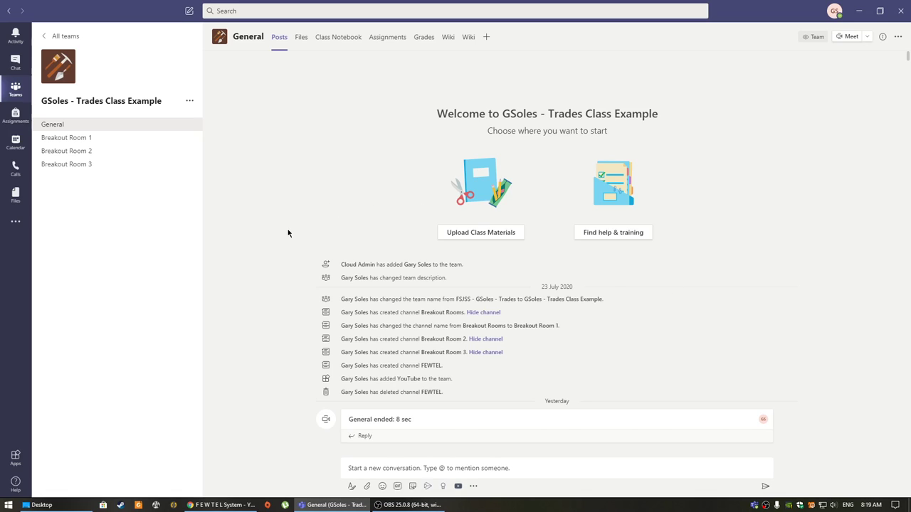
pyautogui.moveTo(310, 230)
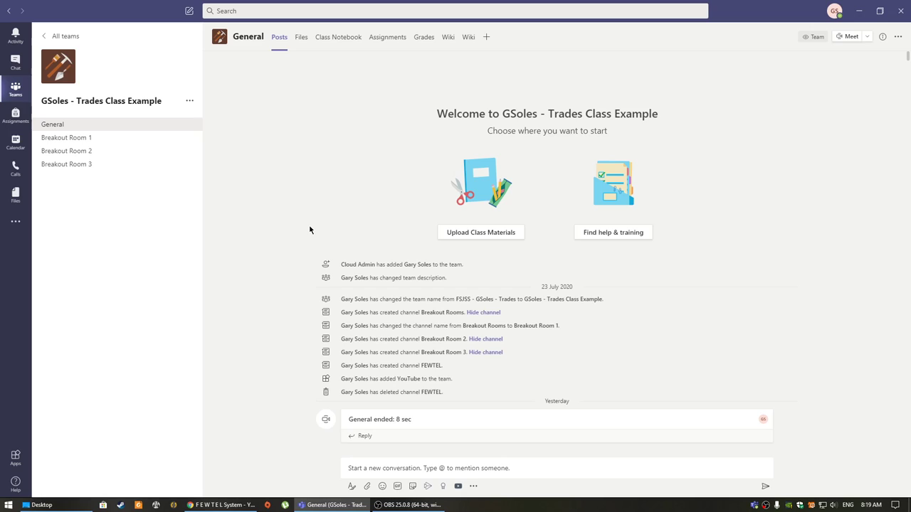
pyautogui.moveTo(17, 97)
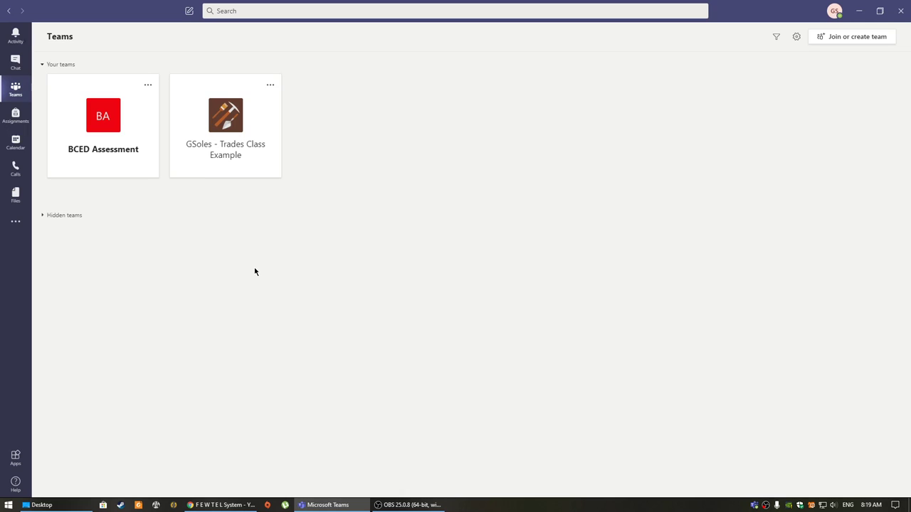
pyautogui.moveTo(227, 151)
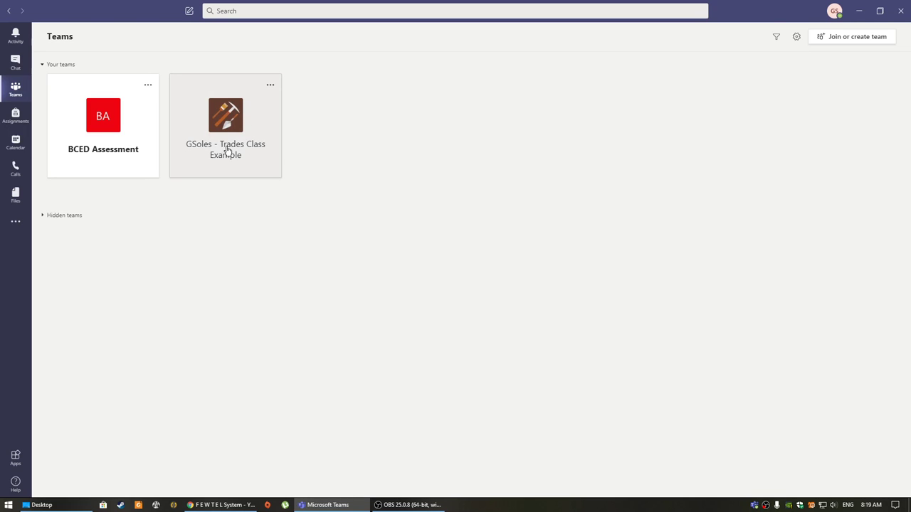
pyautogui.moveTo(245, 130)
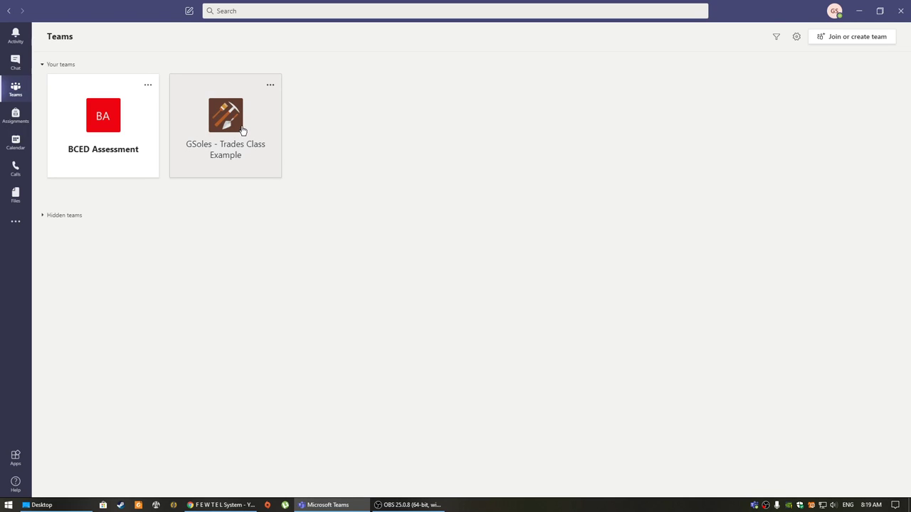
# Open the Trades Class Example team at its General channel.
pyautogui.click(225, 116)
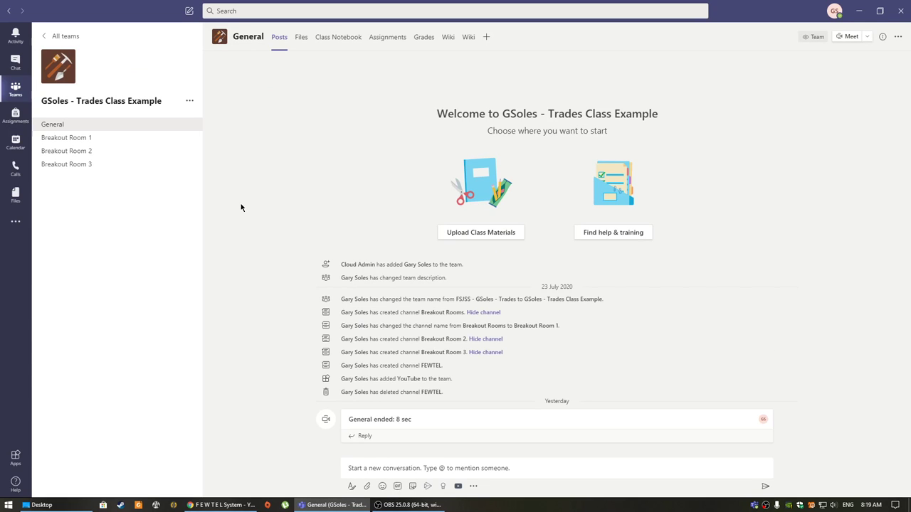
pyautogui.moveTo(347, 410)
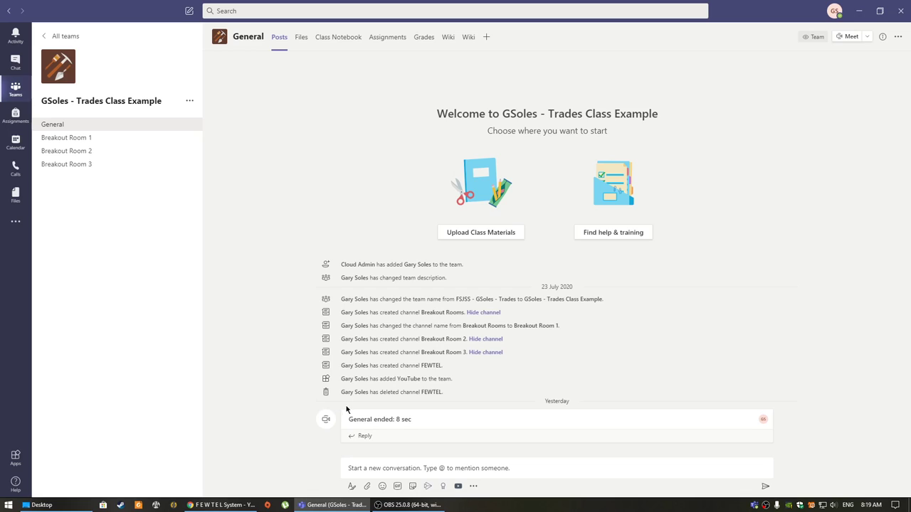
pyautogui.moveTo(436, 441)
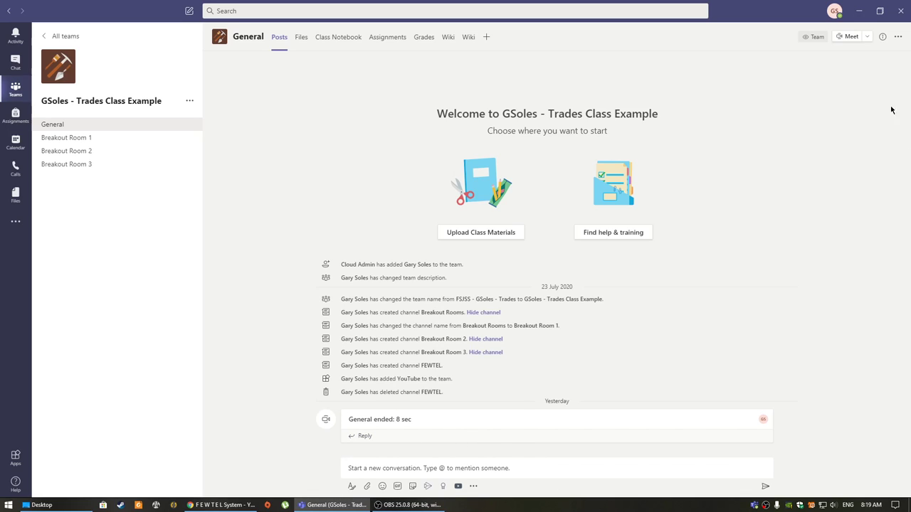
pyautogui.moveTo(822, 226)
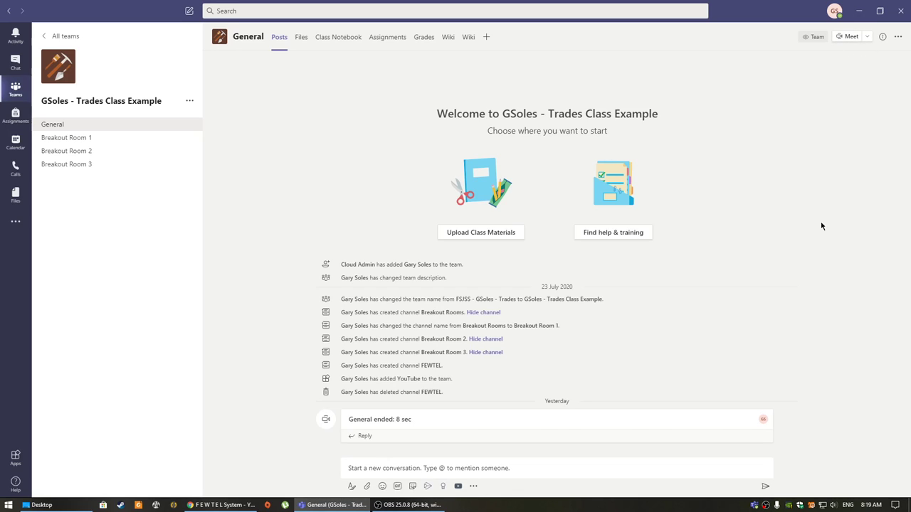
pyautogui.moveTo(94, 143)
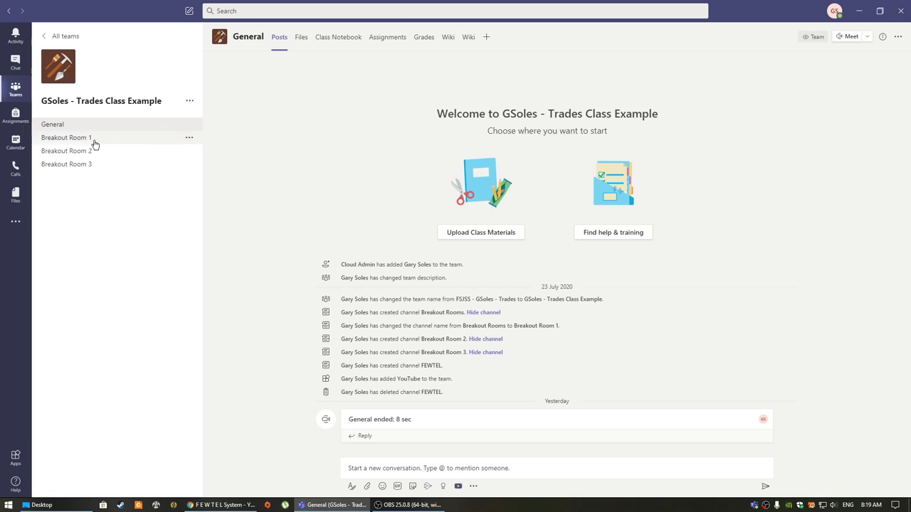
pyautogui.moveTo(175, 202)
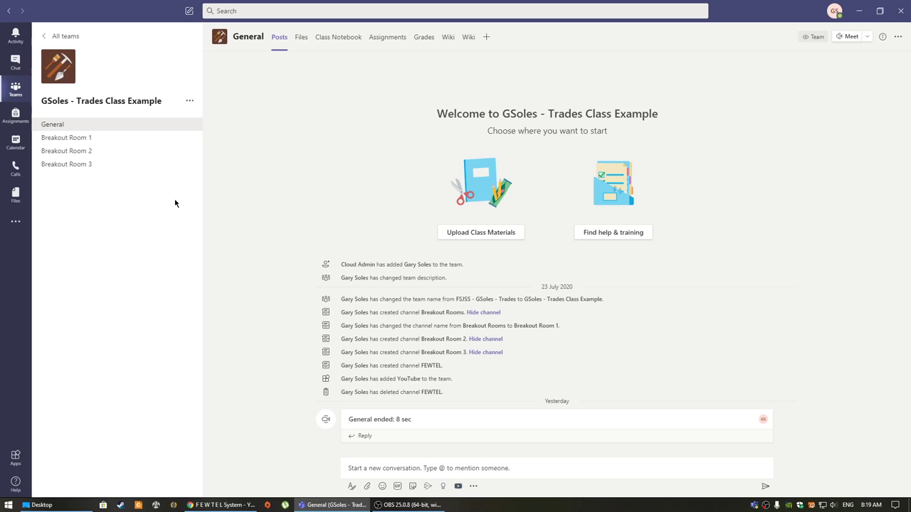
pyautogui.moveTo(165, 202)
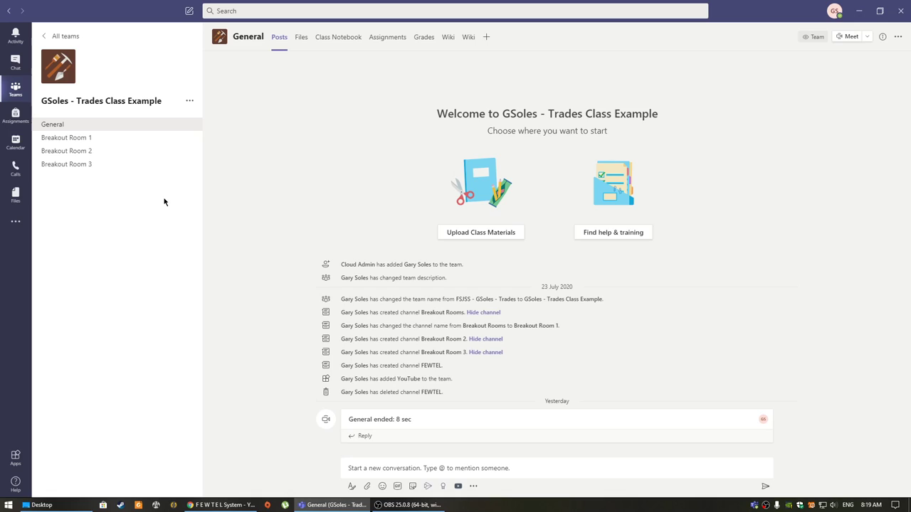
pyautogui.moveTo(436, 444)
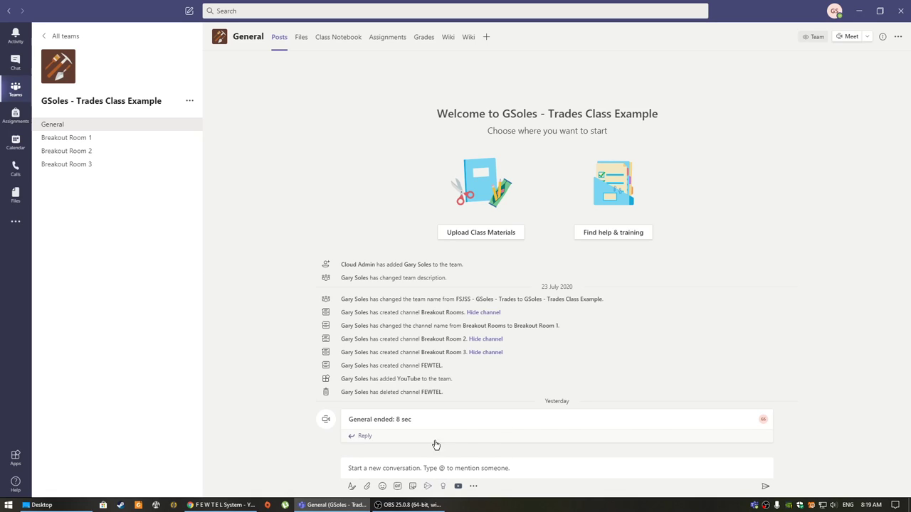
pyautogui.moveTo(245, 370)
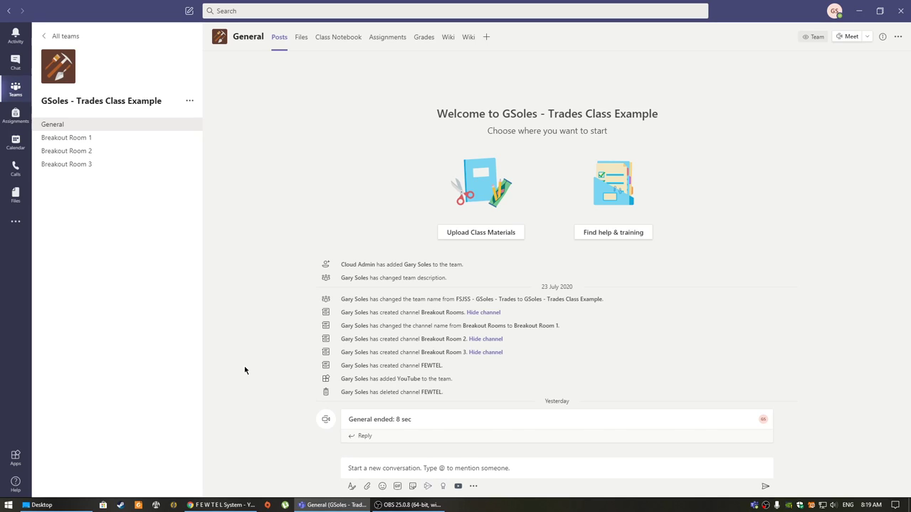
pyautogui.moveTo(218, 251)
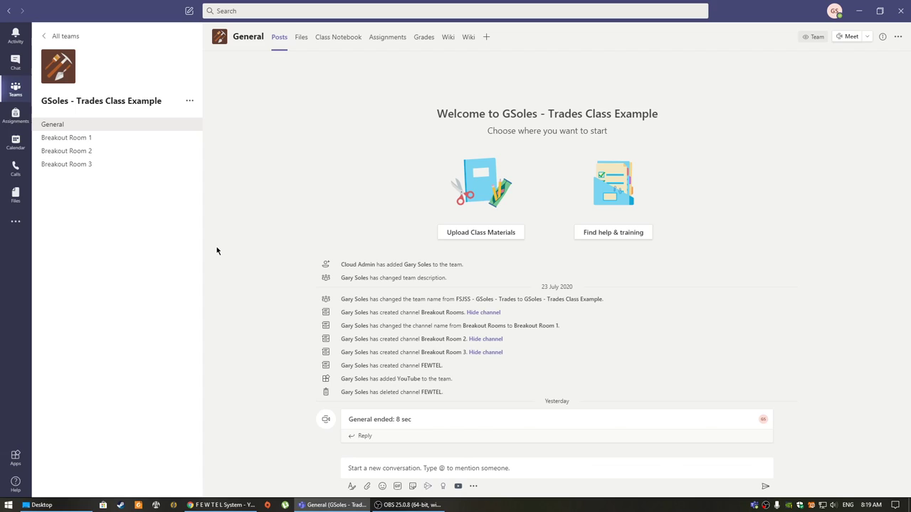
pyautogui.moveTo(189, 104)
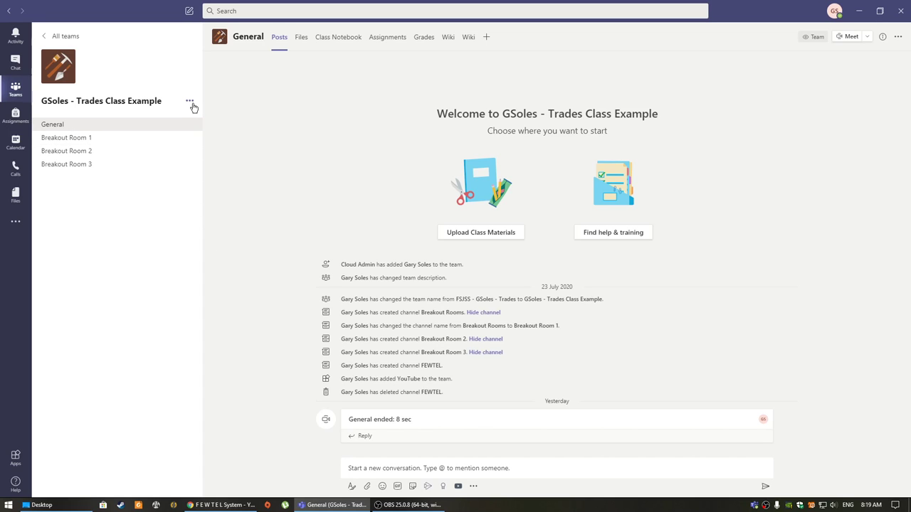
# Create a new standard channel named 'FEWTEL Process' in the class team, correcting the typo.
pyautogui.click(189, 99)
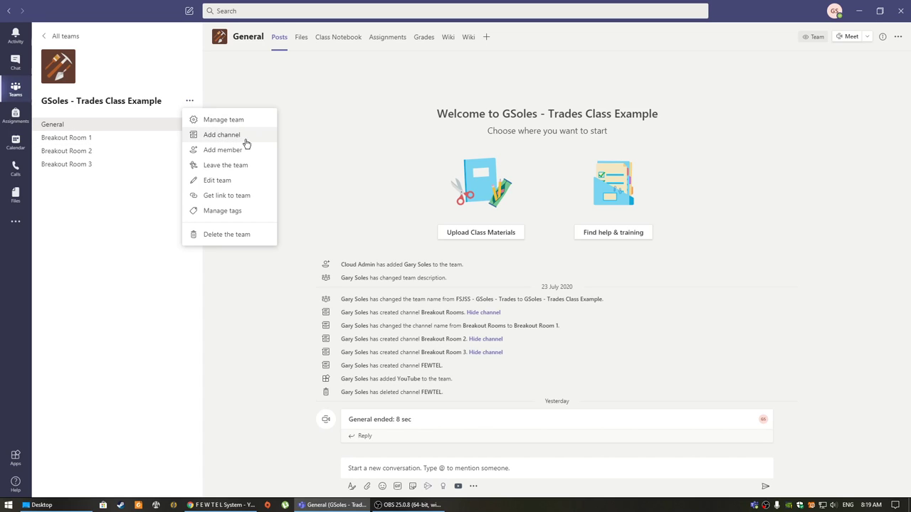
pyautogui.click(222, 134)
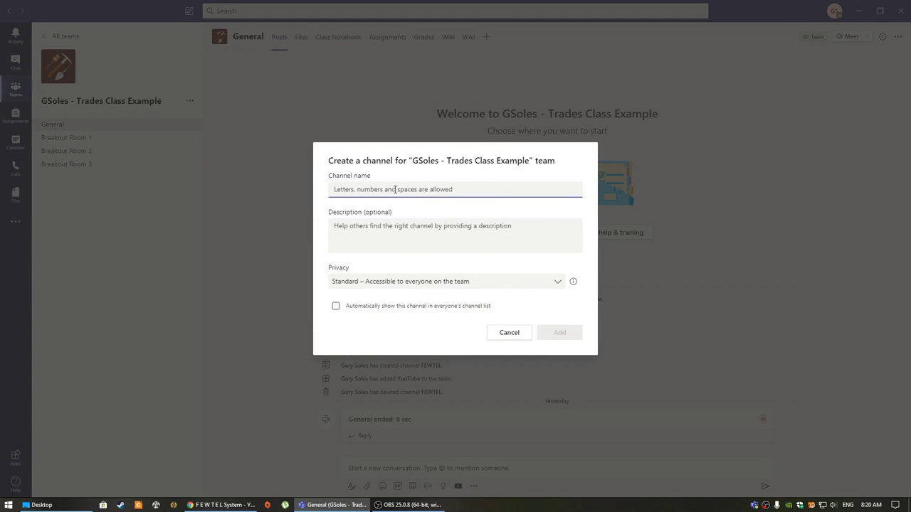
pyautogui.write('FEWTERL')
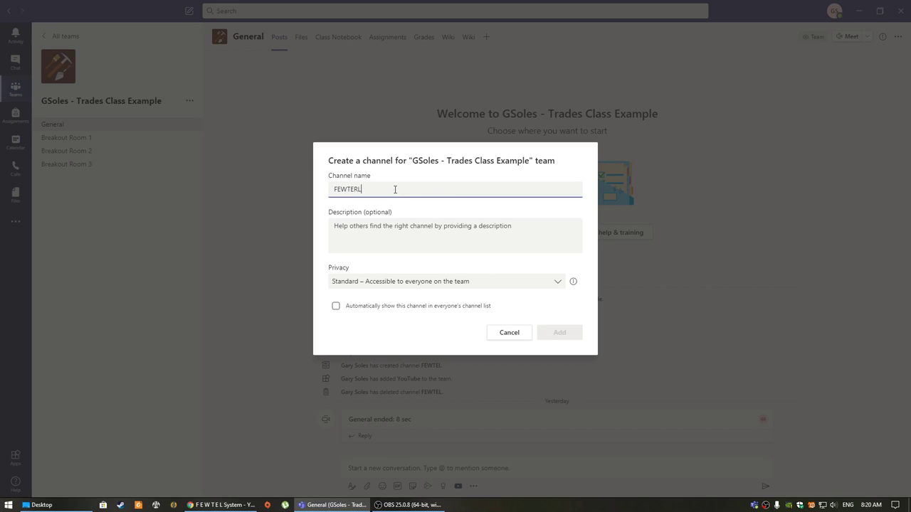
pyautogui.press('Backspace')
pyautogui.write(' Process')
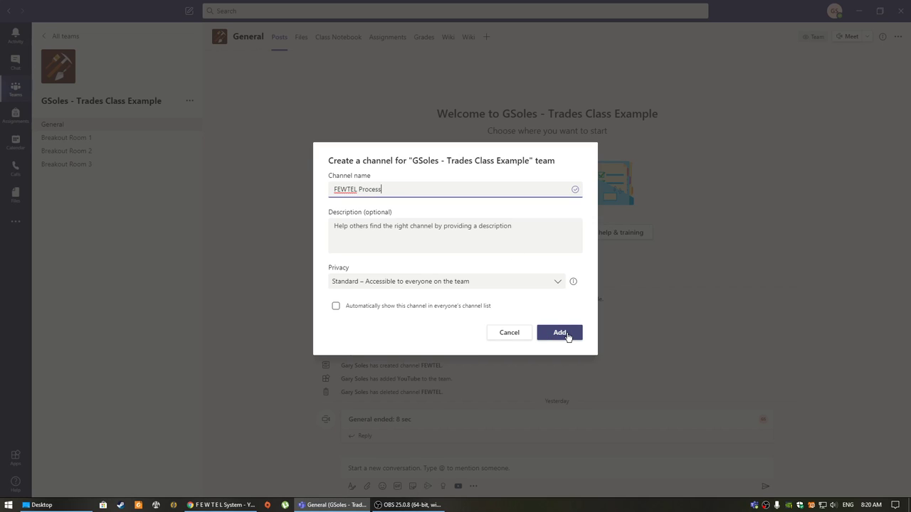
pyautogui.click(559, 333)
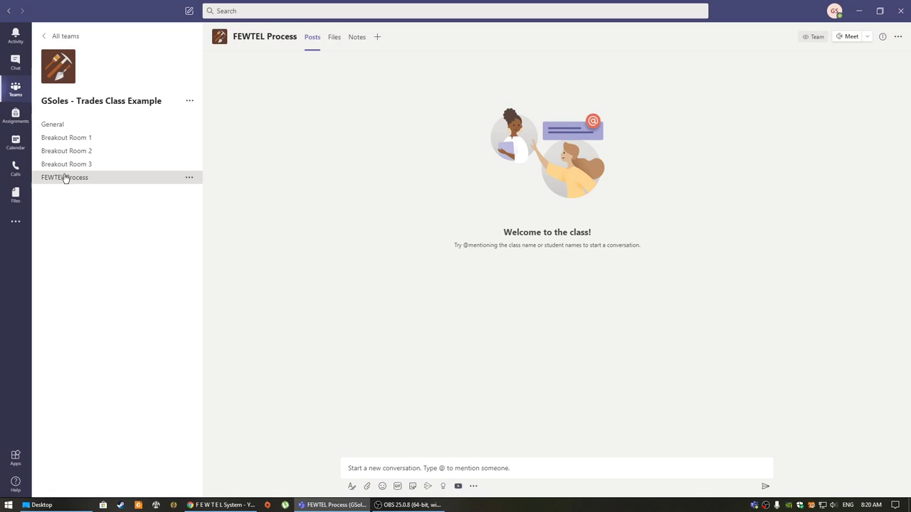
pyautogui.moveTo(170, 182)
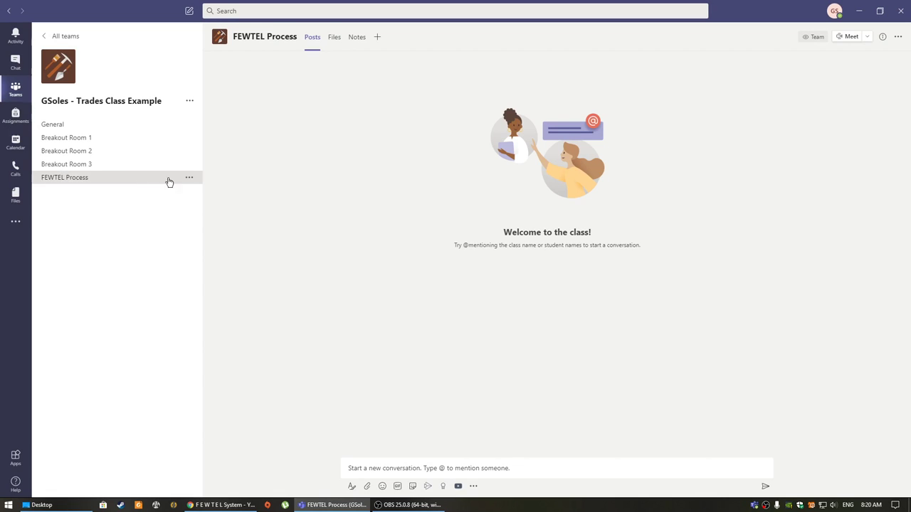
pyautogui.moveTo(348, 165)
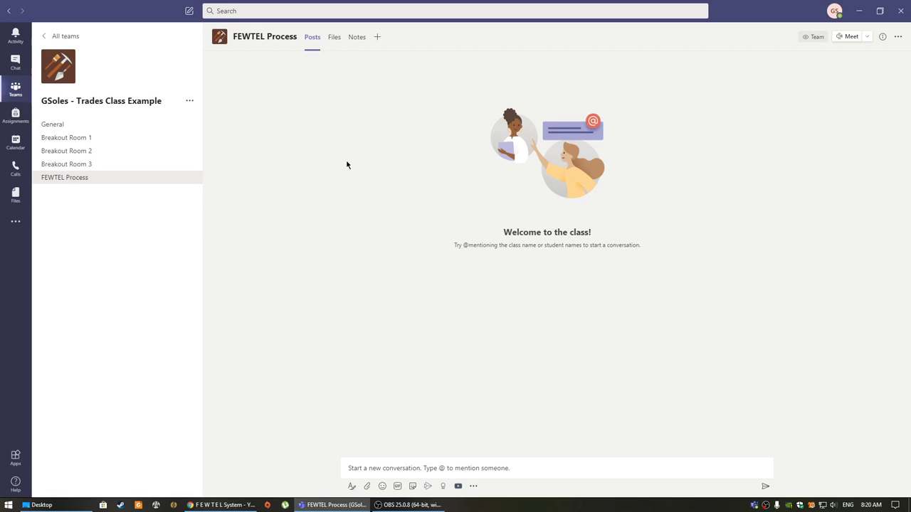
pyautogui.moveTo(465, 116)
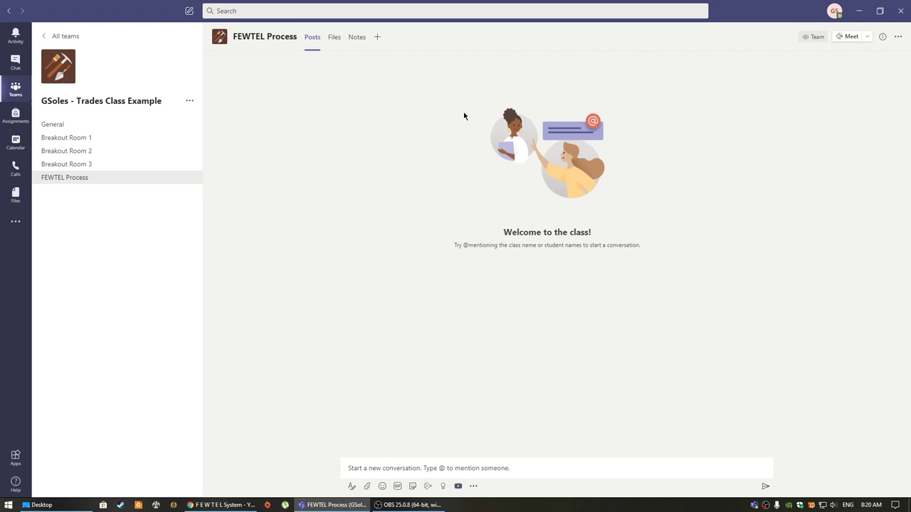
pyautogui.moveTo(379, 37)
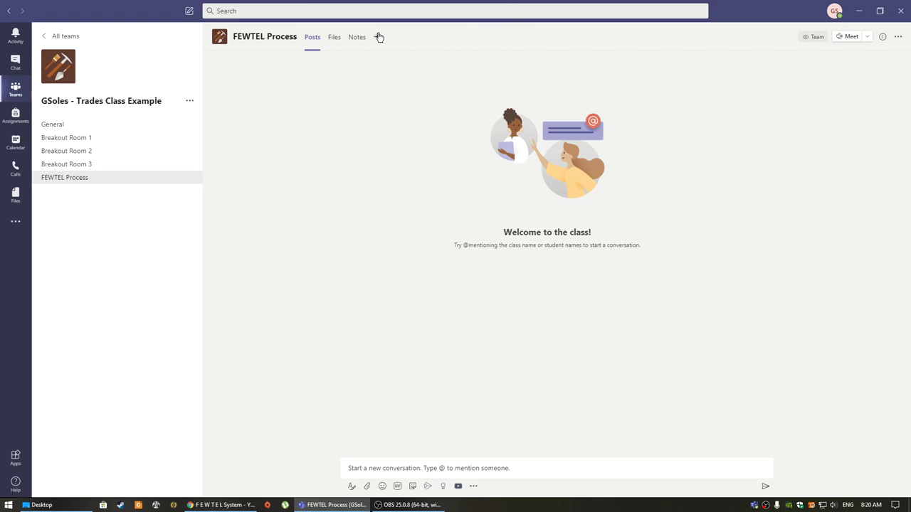
# Choose YouTube as the app for a new tab in the FEWTEL Process channel.
pyautogui.click(380, 37)
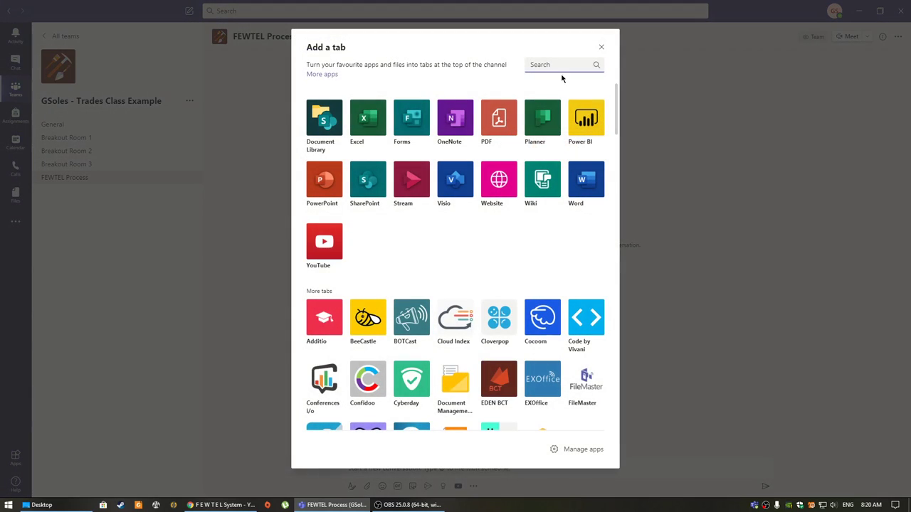
pyautogui.click(562, 64)
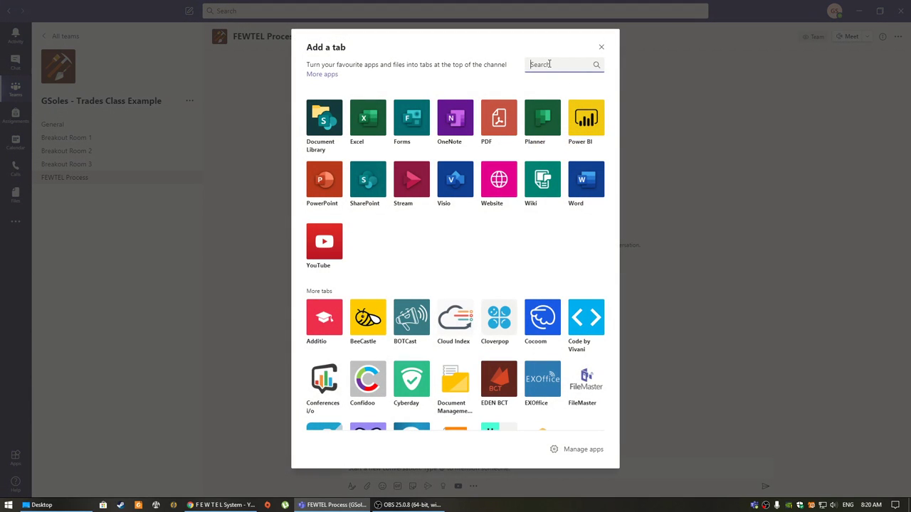
pyautogui.write('yout')
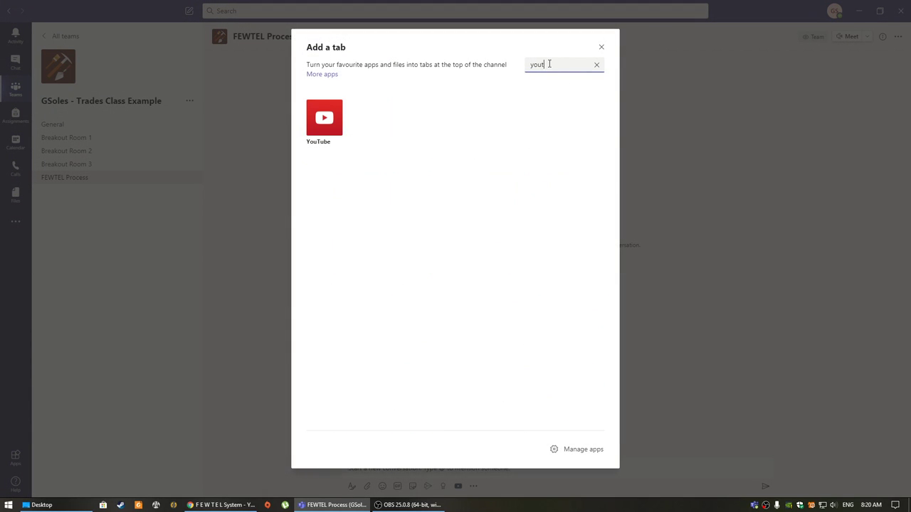
pyautogui.click(327, 117)
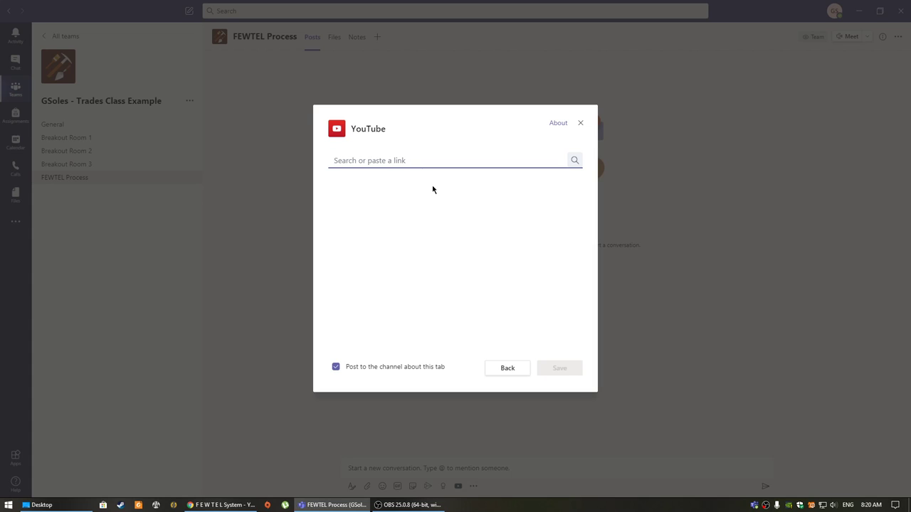
pyautogui.write('https://www.youtube.com/watch?v=WcKEtI4CD9w')
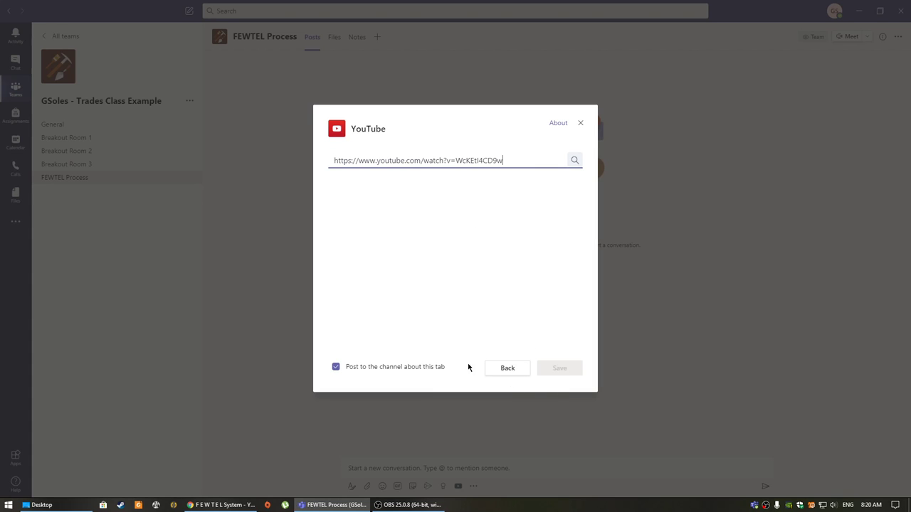
pyautogui.moveTo(464, 280)
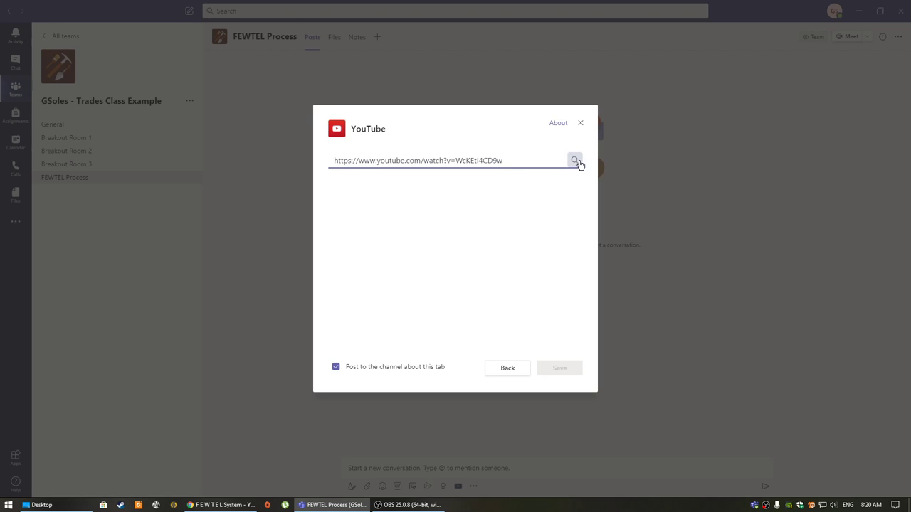
pyautogui.click(575, 160)
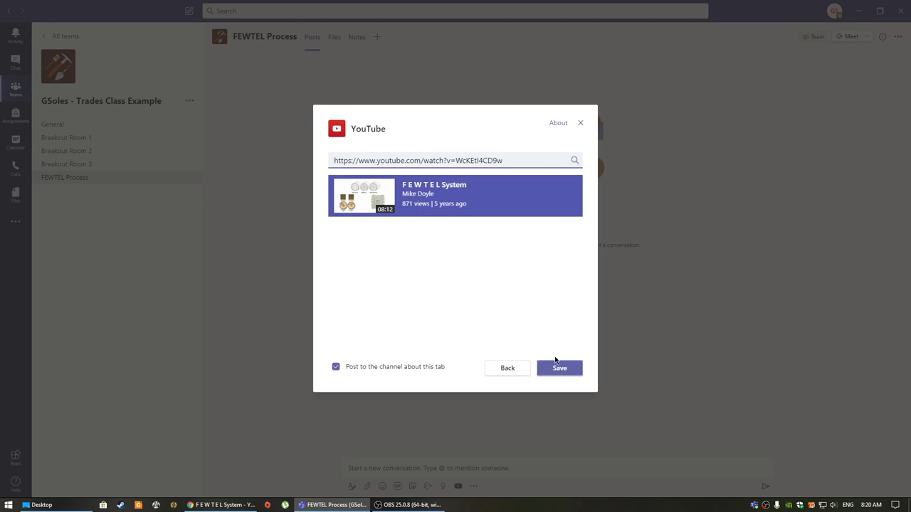
pyautogui.click(558, 367)
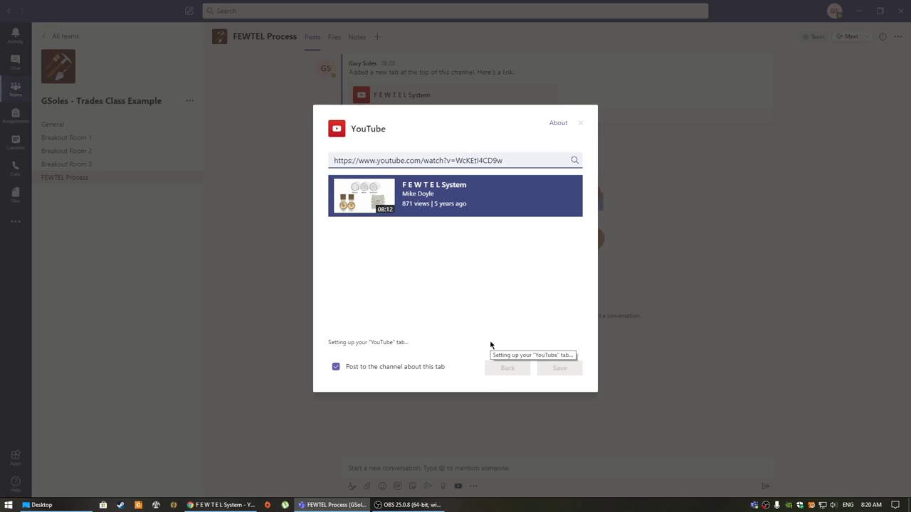
pyautogui.click(558, 367)
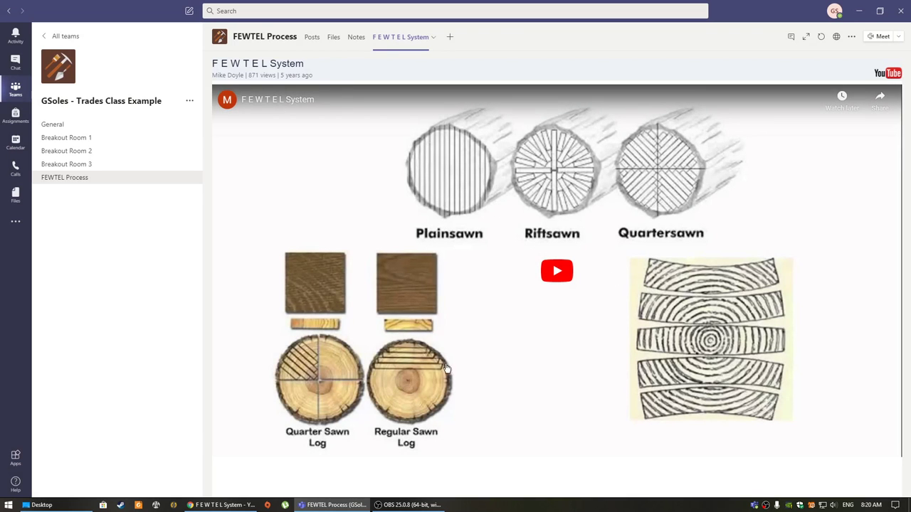
pyautogui.moveTo(80, 179)
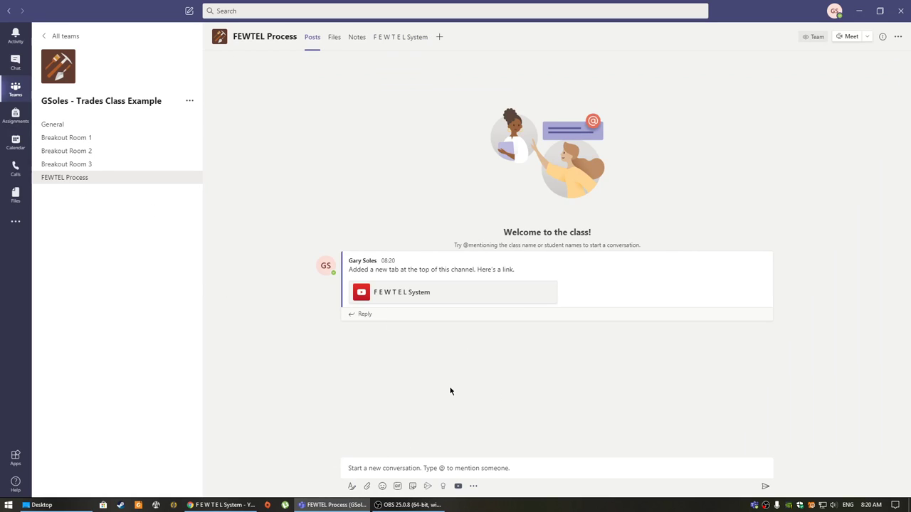
pyautogui.moveTo(459, 402)
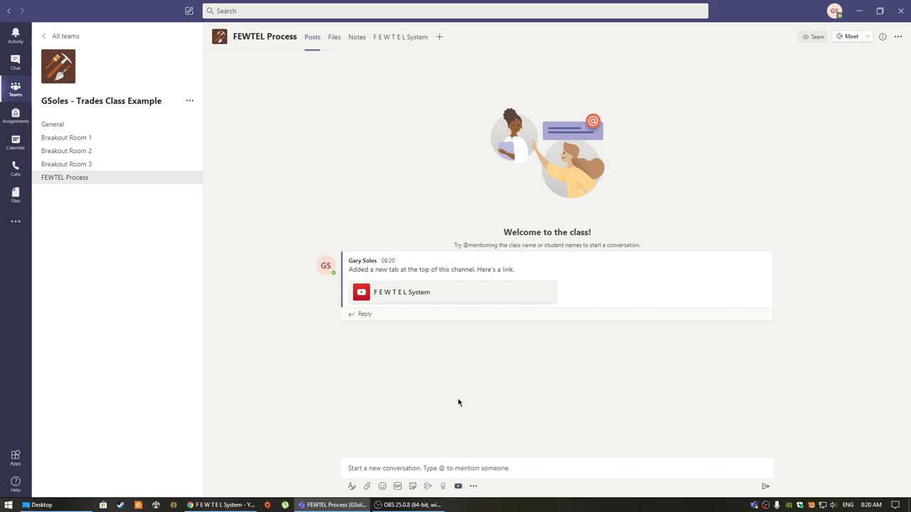
pyautogui.moveTo(297, 305)
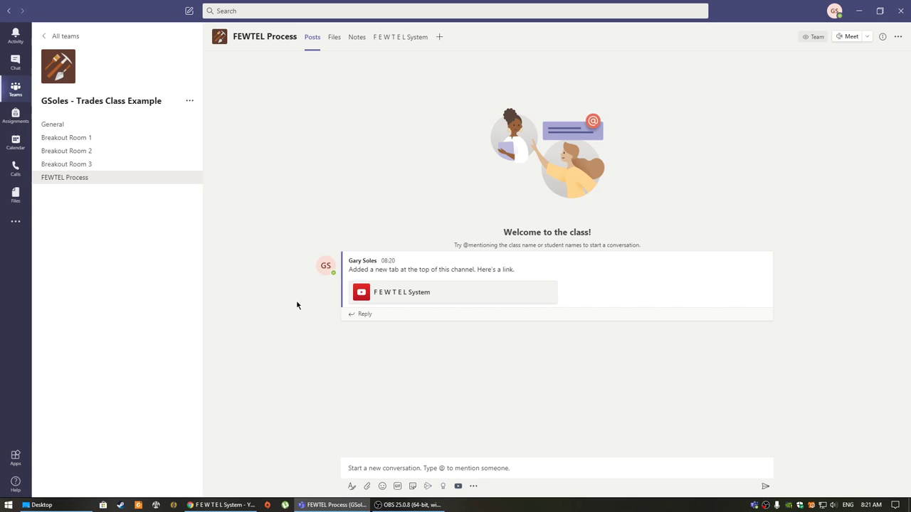
# Show the General channel's Files with the Class Materials folder.
pyautogui.click(51, 125)
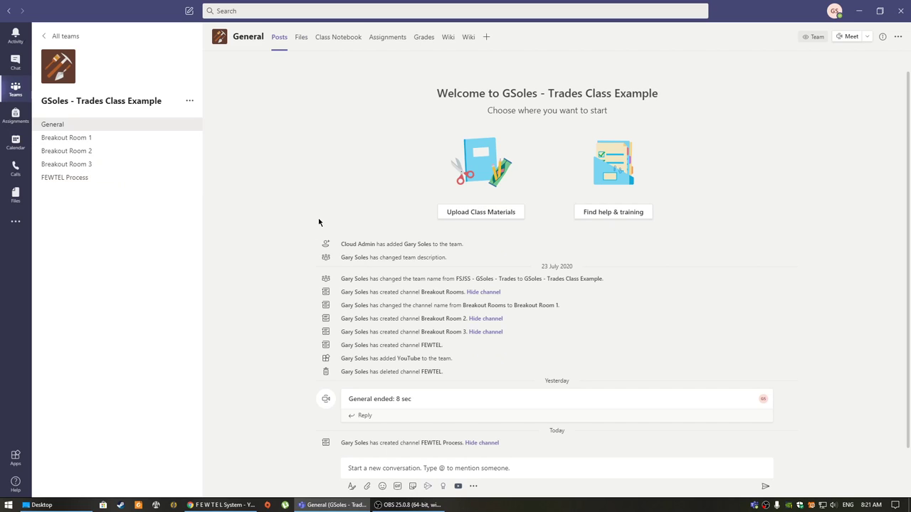
pyautogui.moveTo(331, 71)
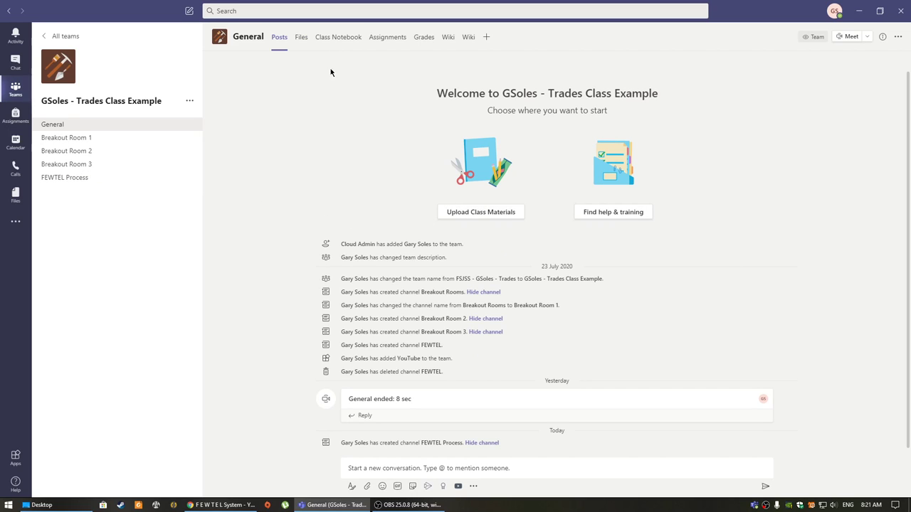
pyautogui.click(299, 37)
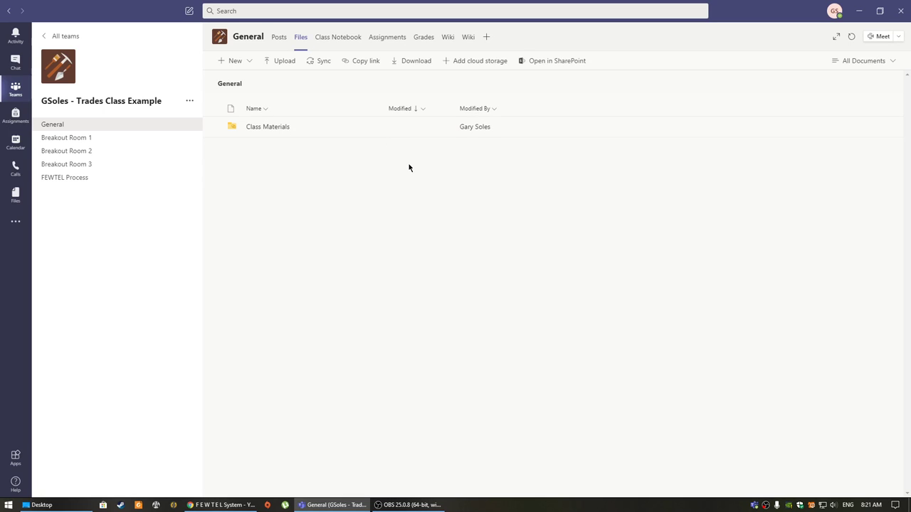
pyautogui.moveTo(387, 37)
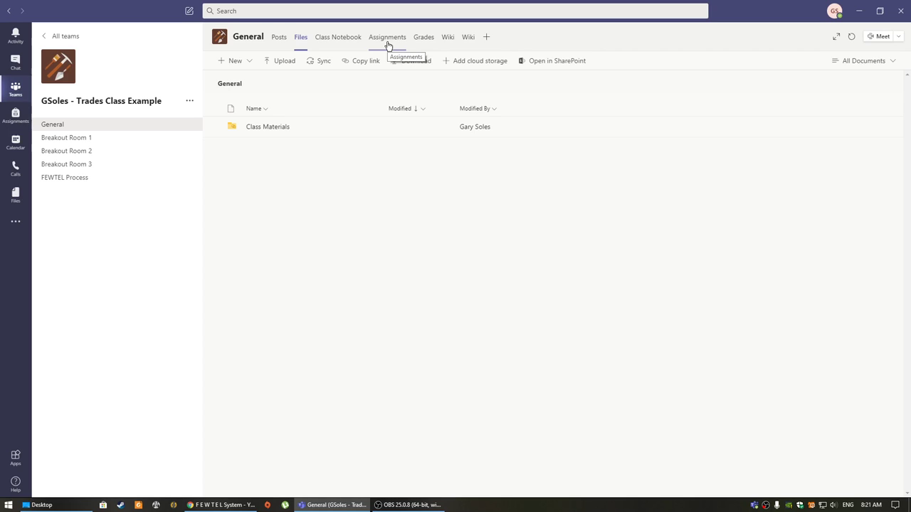
# Start a blank new assignment from the General channel's Assignments.
pyautogui.click(390, 37)
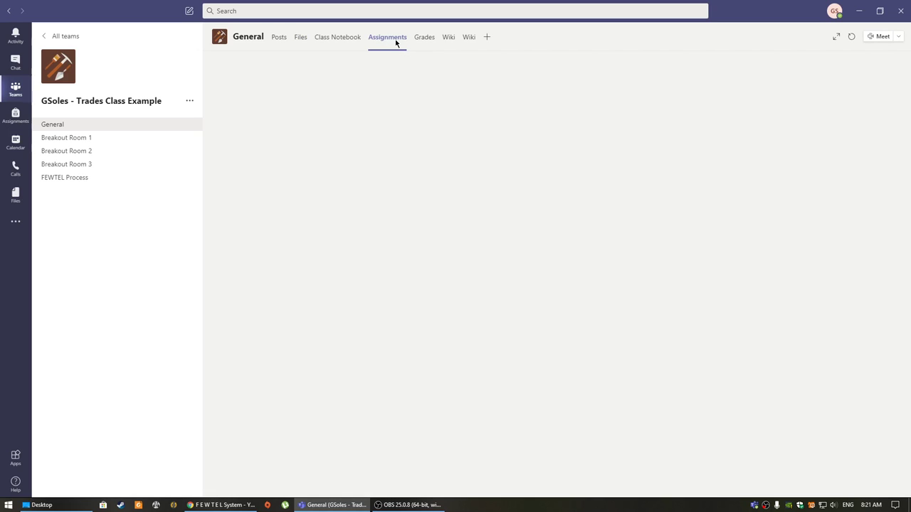
pyautogui.click(390, 37)
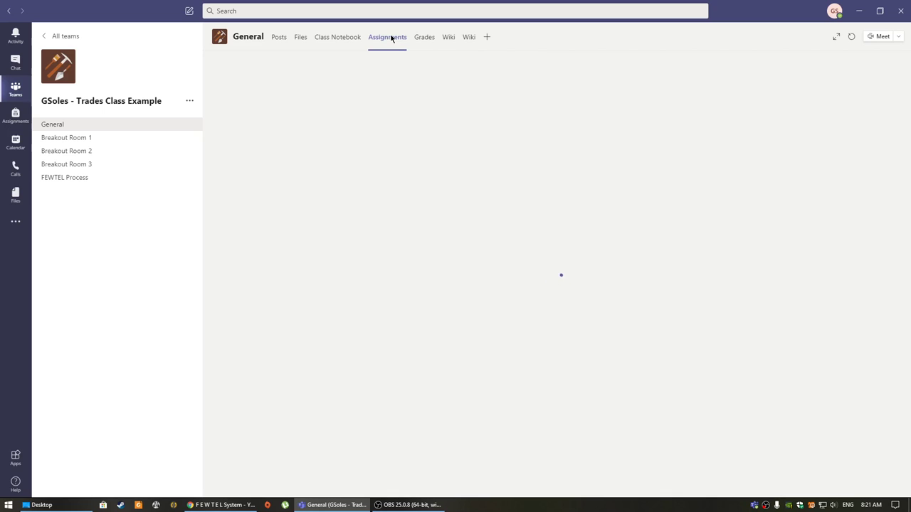
pyautogui.click(390, 37)
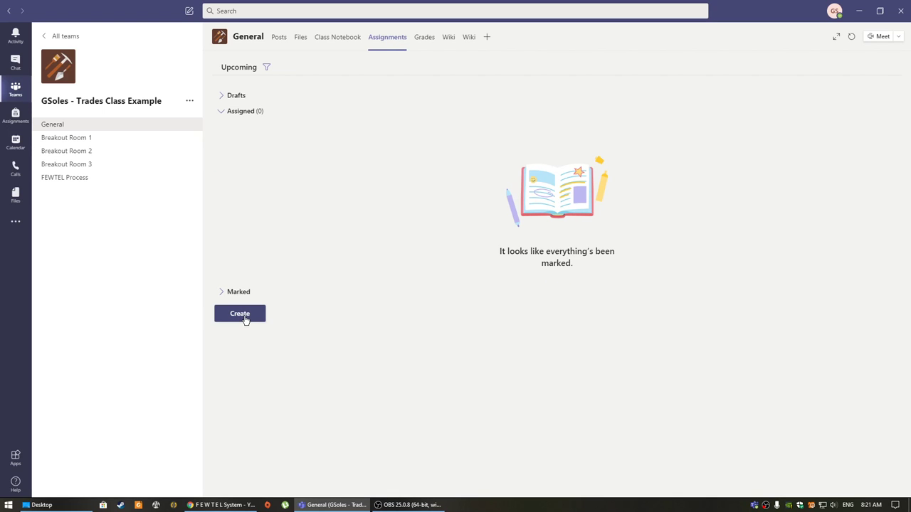
pyautogui.click(239, 315)
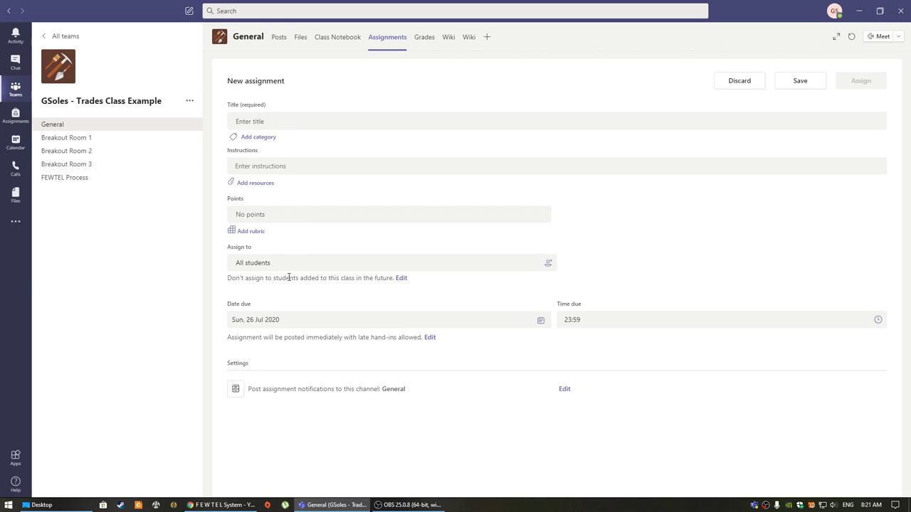
pyautogui.moveTo(285, 390)
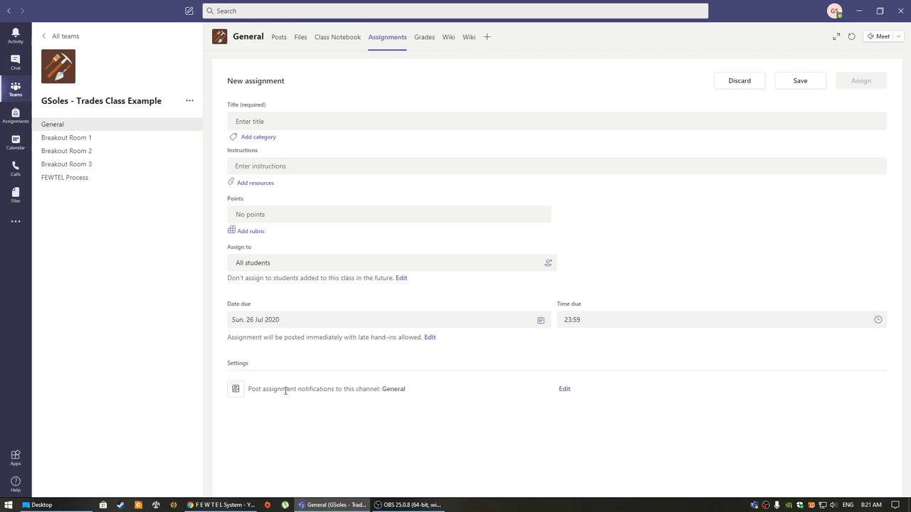
pyautogui.moveTo(347, 332)
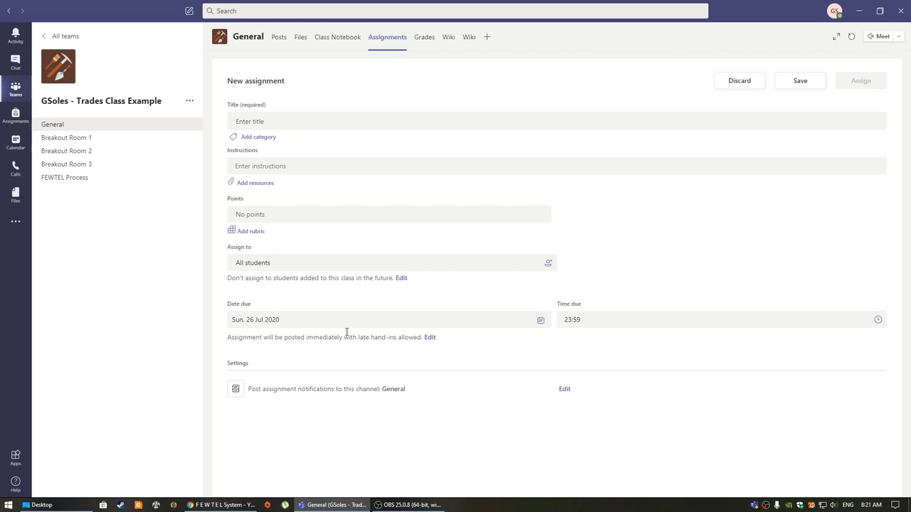
pyautogui.moveTo(369, 191)
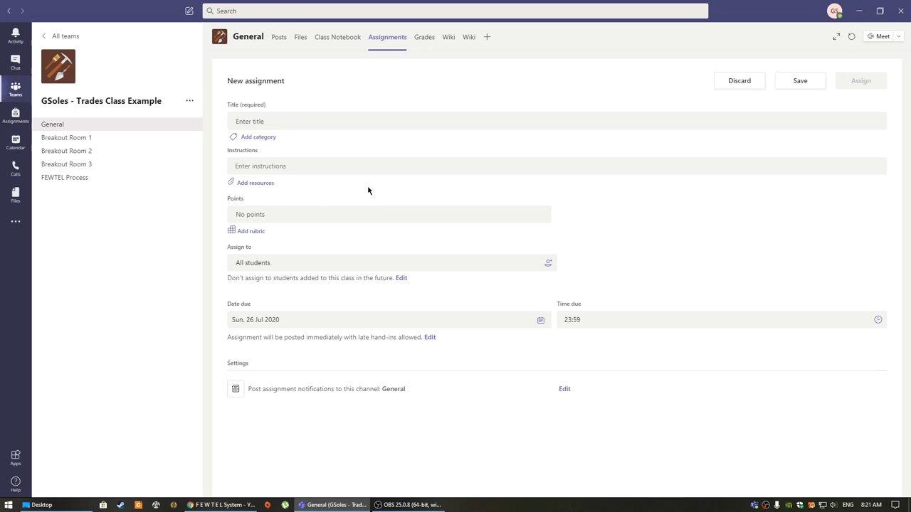
pyautogui.moveTo(404, 249)
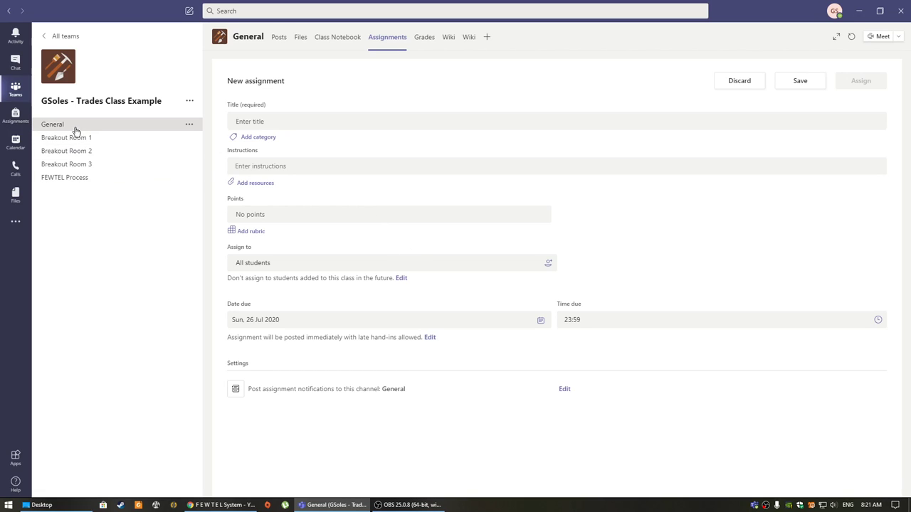
# Leave the assignment and show the General channel's Files again.
pyautogui.click(275, 37)
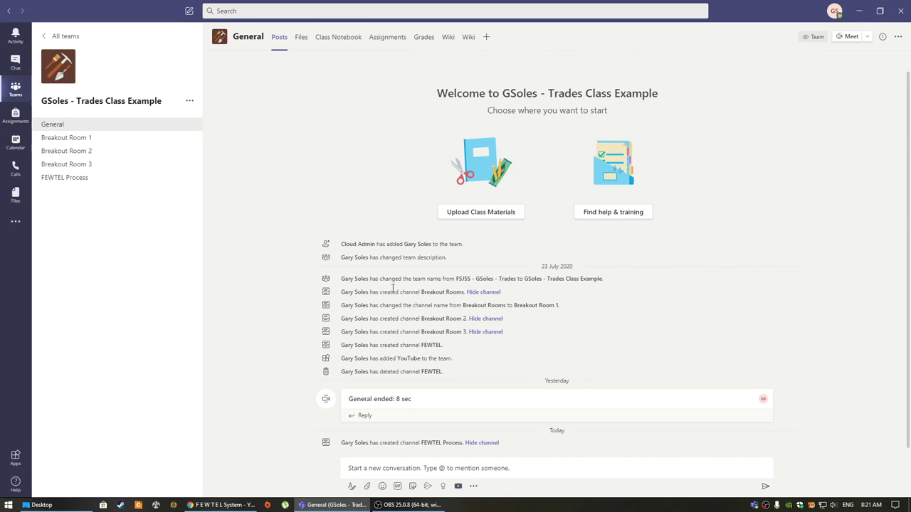
pyautogui.moveTo(359, 274)
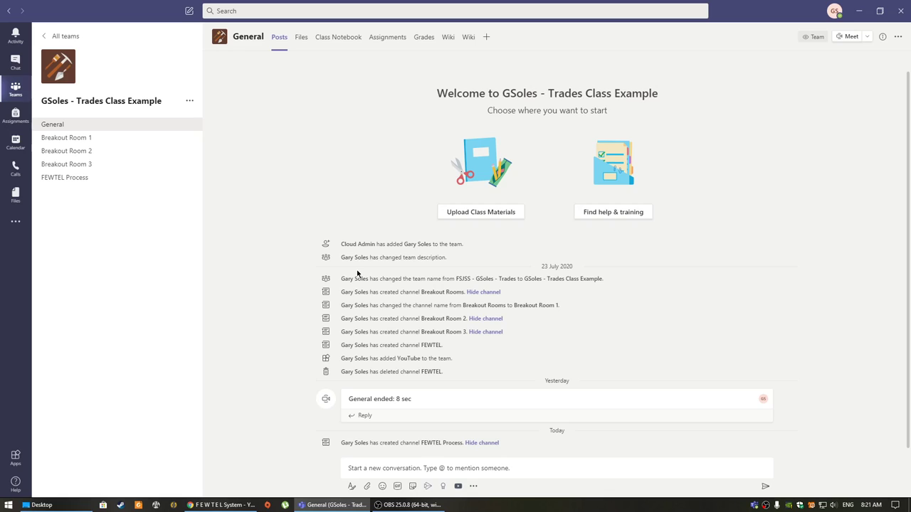
pyautogui.moveTo(266, 216)
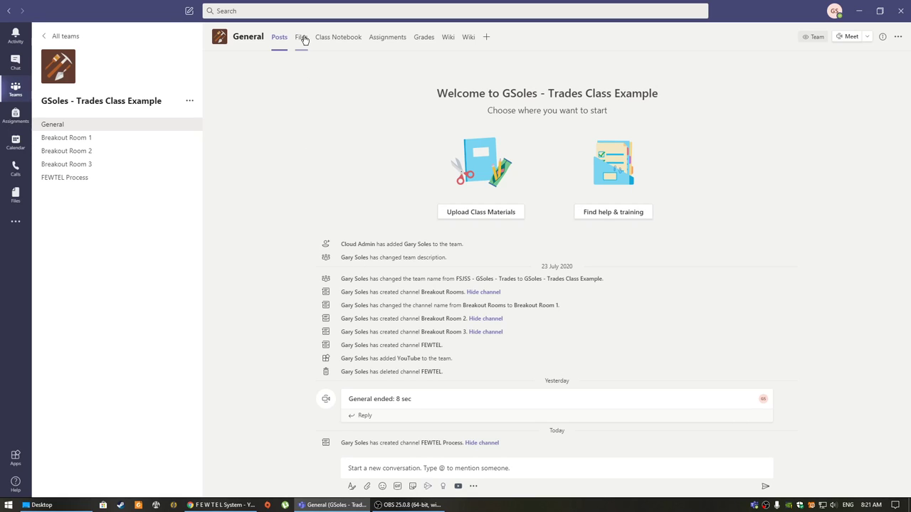
pyautogui.click(302, 37)
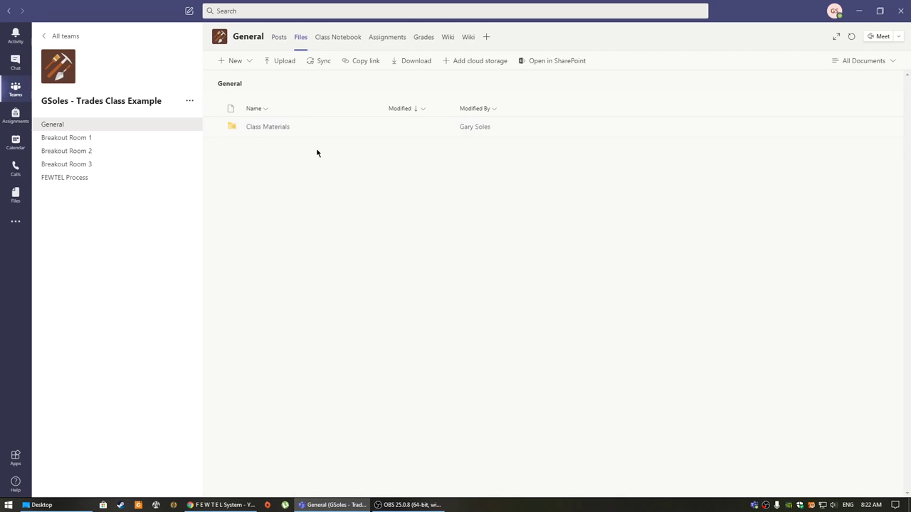
pyautogui.moveTo(472, 39)
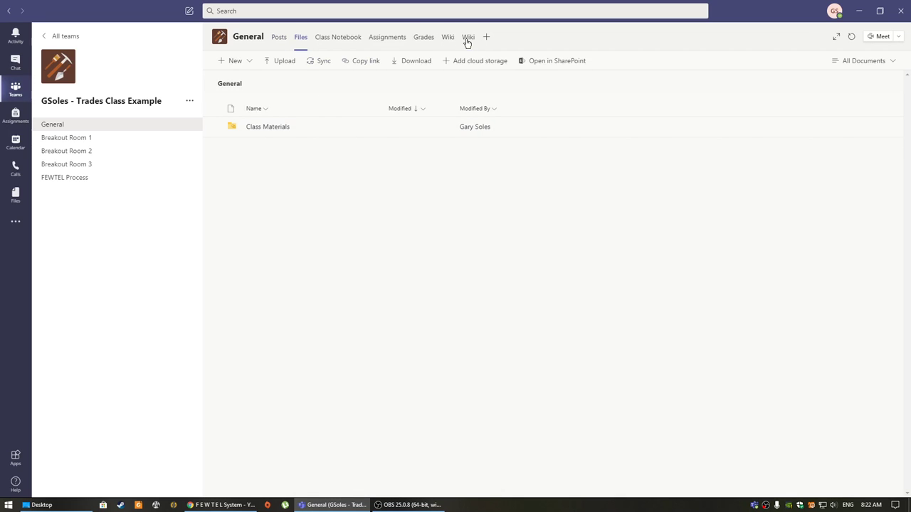
pyautogui.click(487, 37)
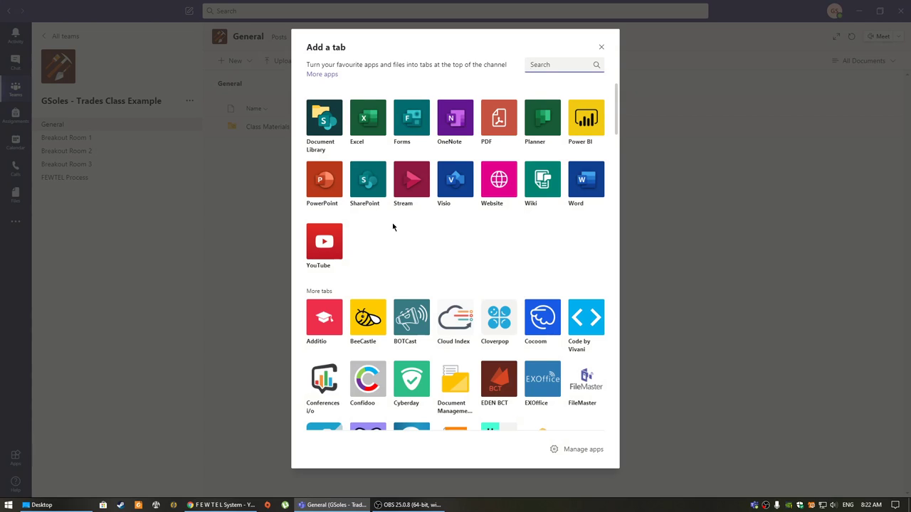
pyautogui.moveTo(464, 217)
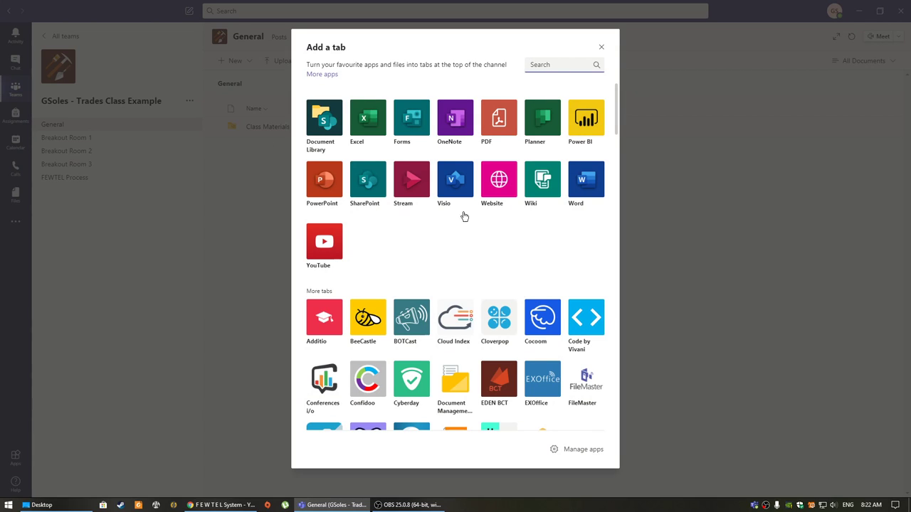
pyautogui.moveTo(430, 125)
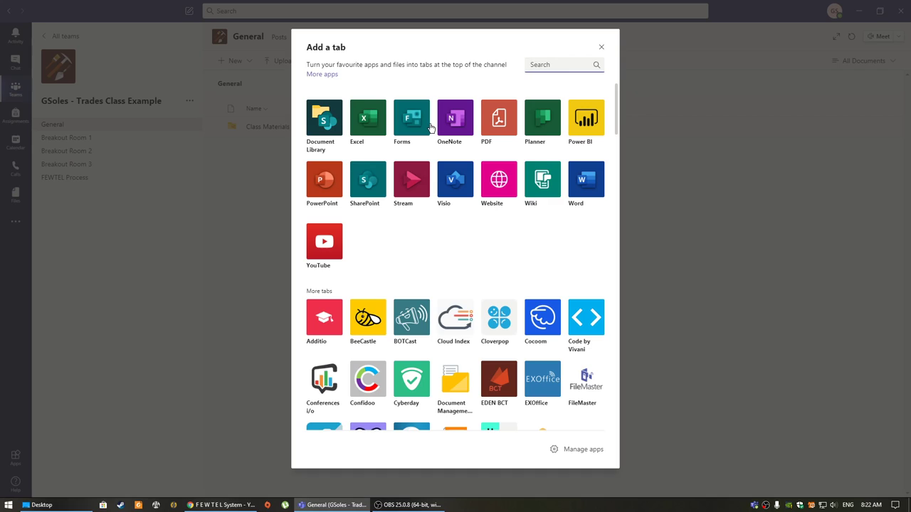
pyautogui.moveTo(410, 171)
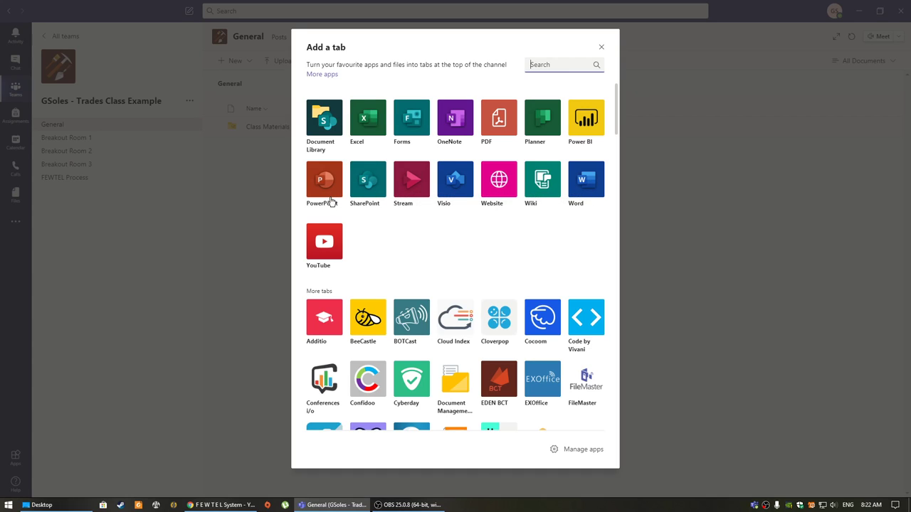
pyautogui.moveTo(324, 183)
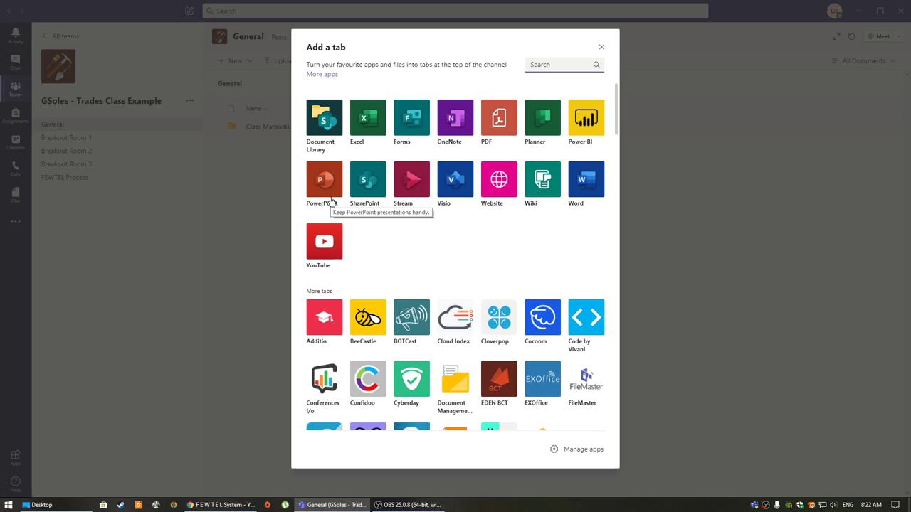
pyautogui.moveTo(199, 230)
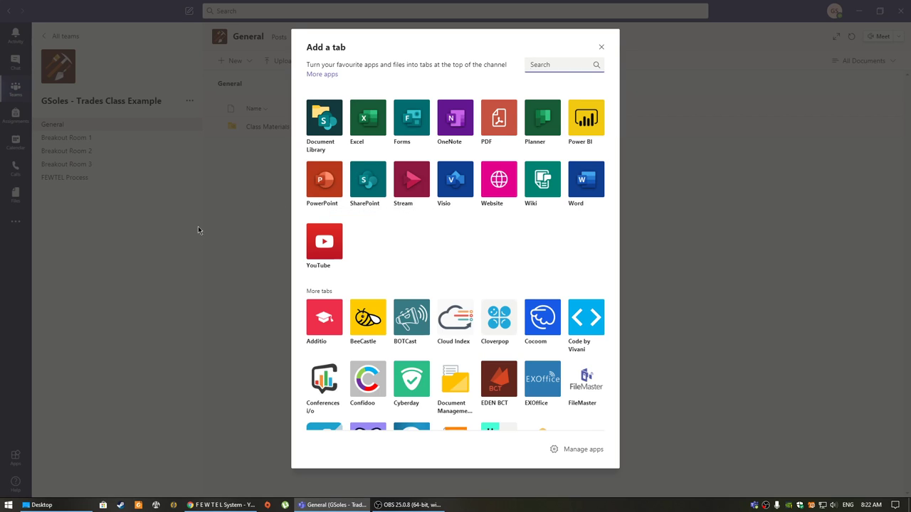
pyautogui.click(598, 44)
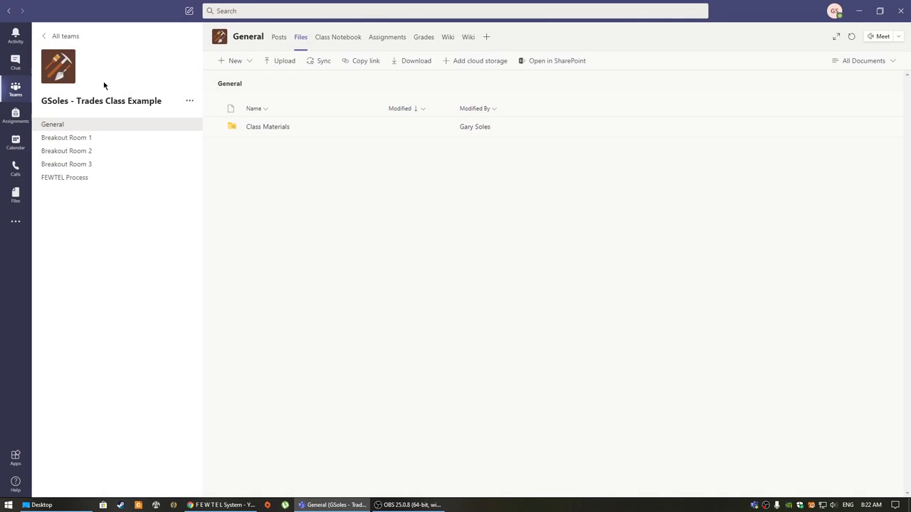
# Start an instant Meet now meeting in the General channel and search for people to invite.
pyautogui.click(279, 37)
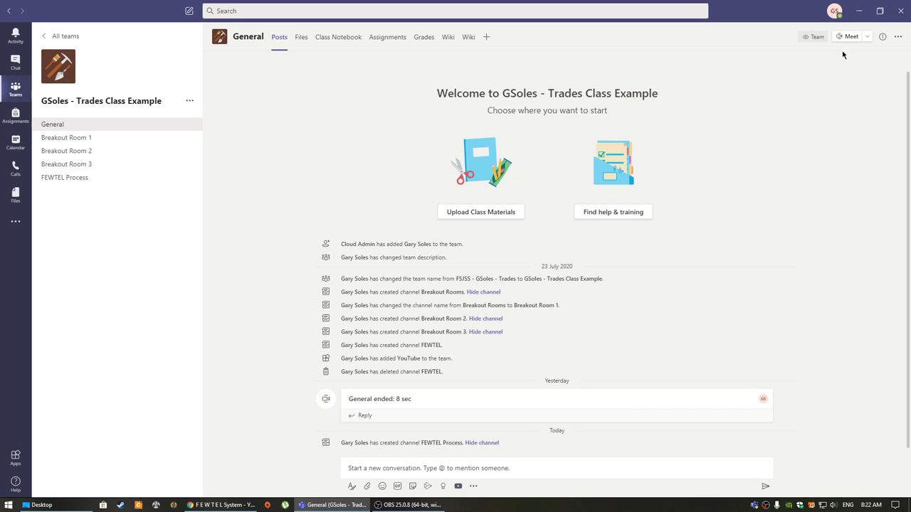
pyautogui.click(848, 37)
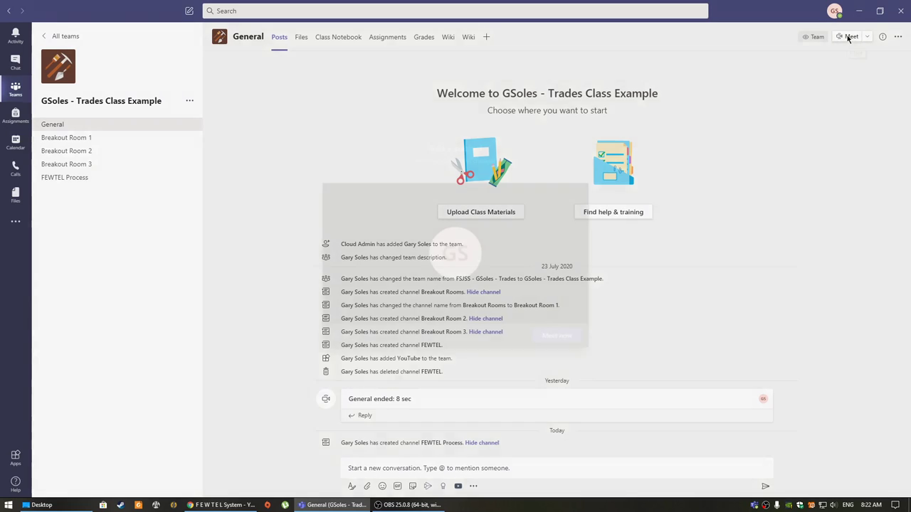
pyautogui.click(851, 37)
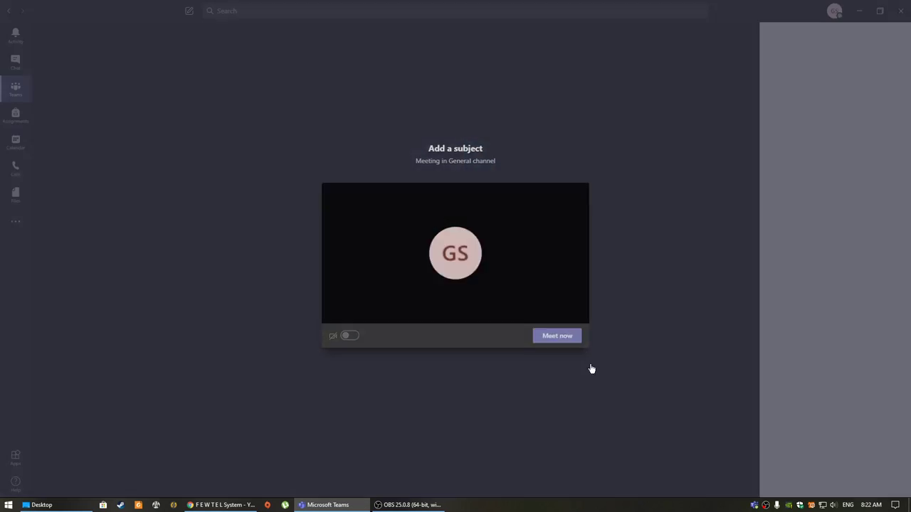
pyautogui.click(556, 336)
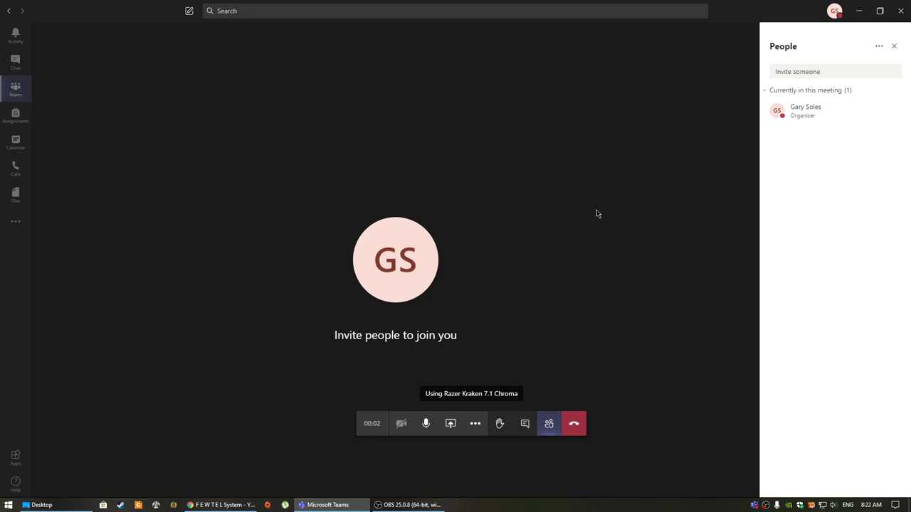
pyautogui.click(833, 70)
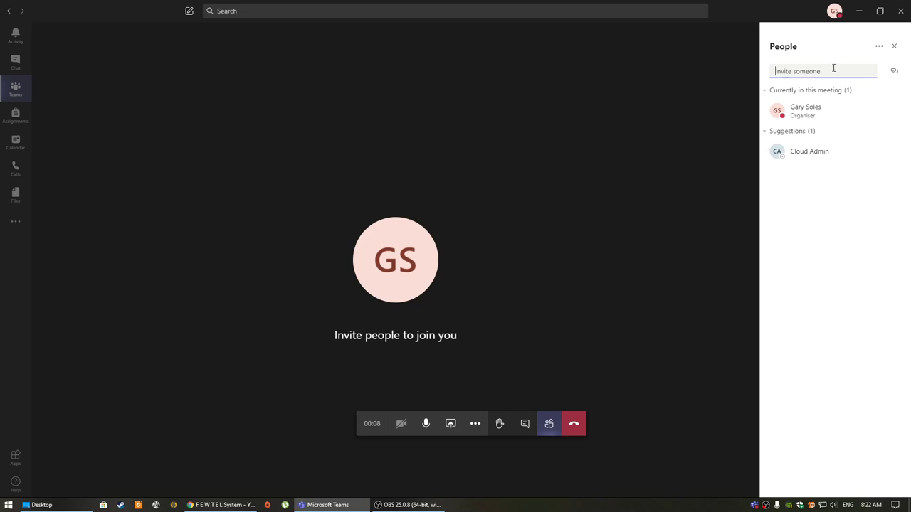
pyautogui.moveTo(47, 94)
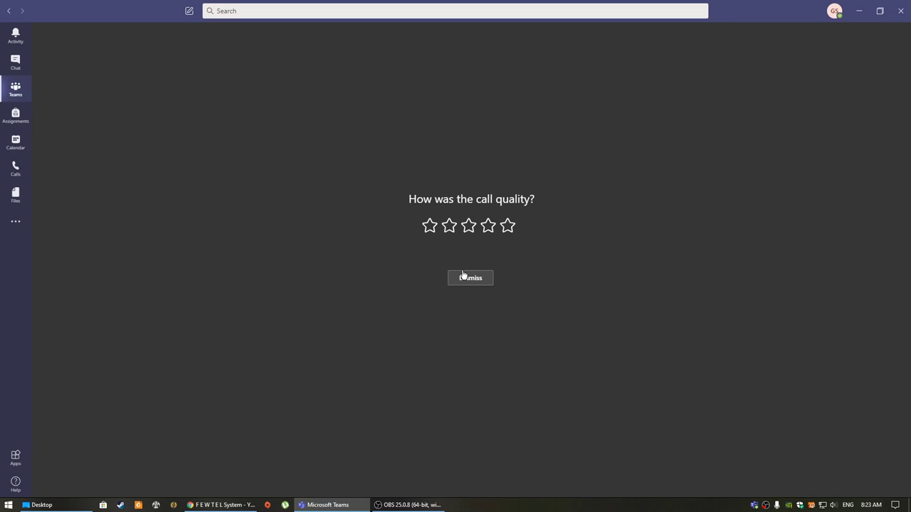
pyautogui.moveTo(25, 115)
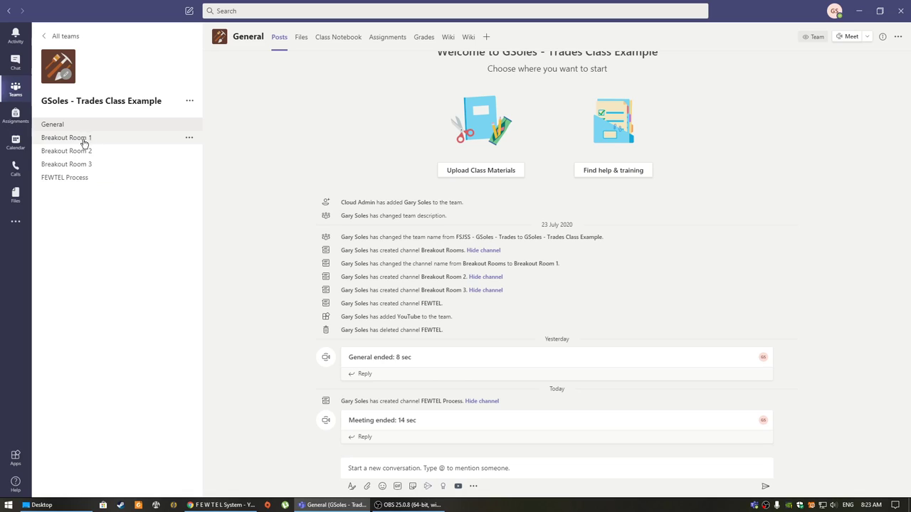
pyautogui.moveTo(80, 139)
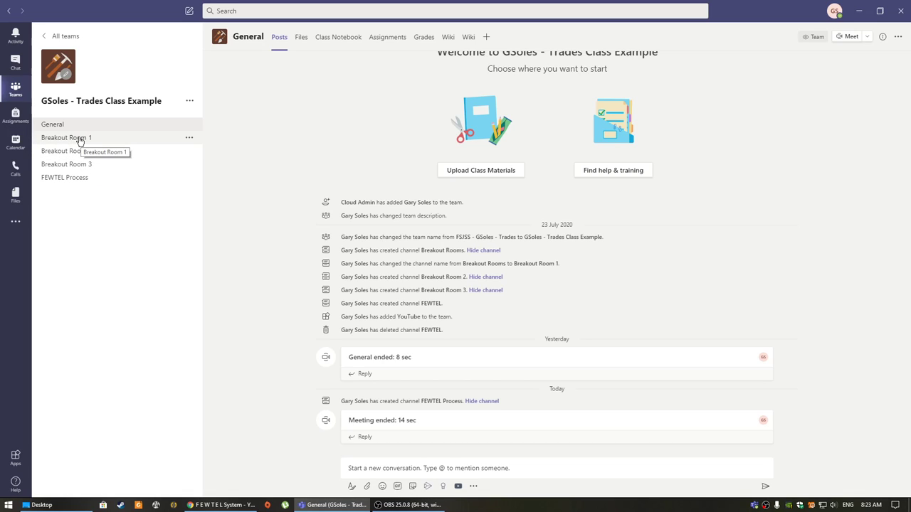
# Start an instant meeting in the Breakout Room 1 channel.
pyautogui.click(66, 137)
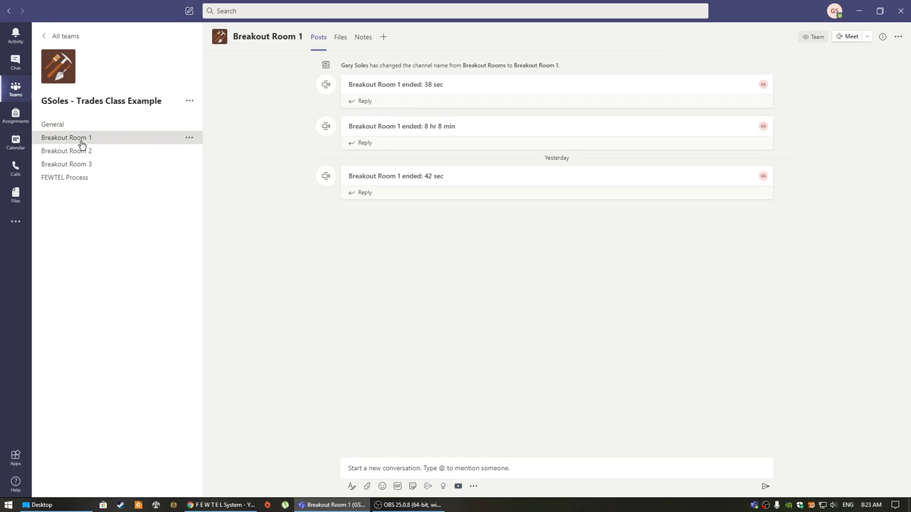
pyautogui.click(846, 37)
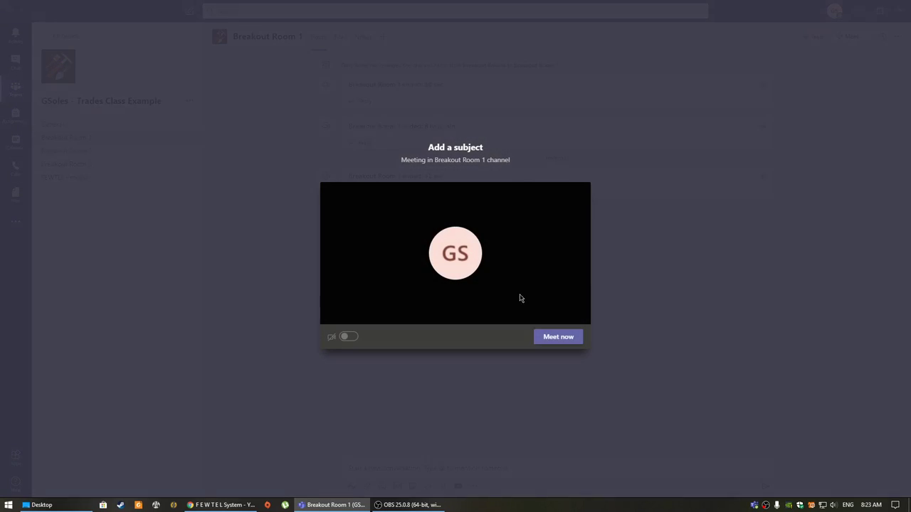
pyautogui.click(558, 336)
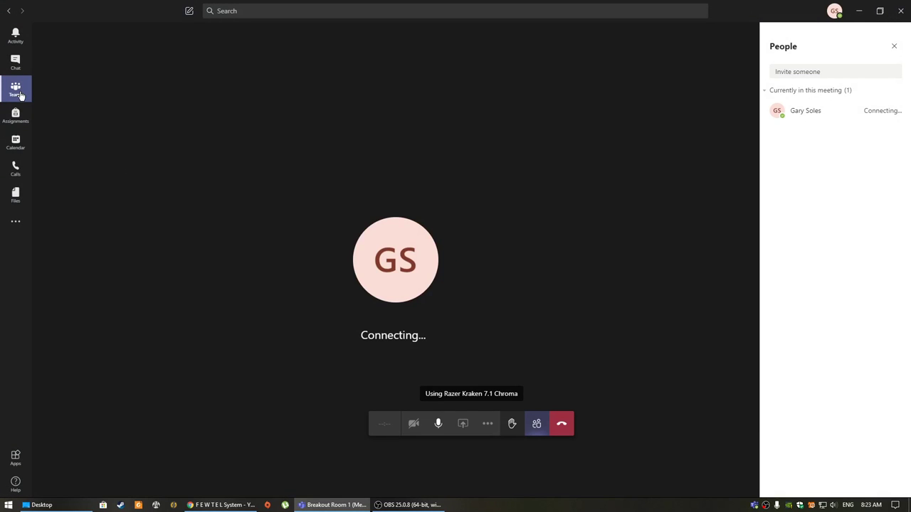
# Return to the channel list during the call and start a meeting in Breakout Room 2.
pyautogui.click(16, 88)
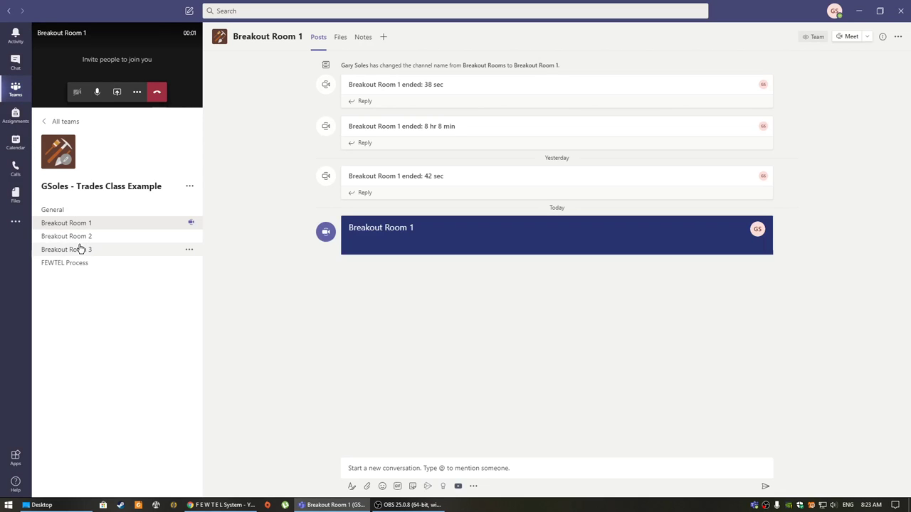
pyautogui.click(66, 236)
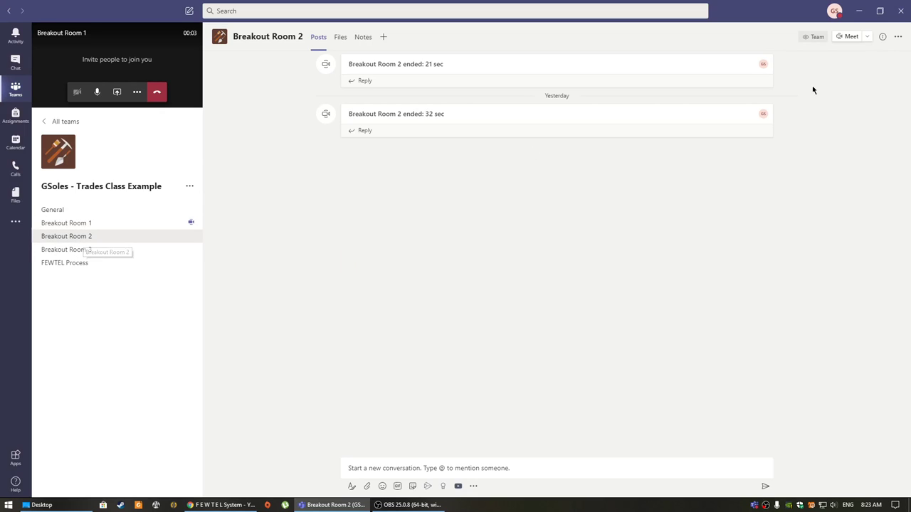
pyautogui.click(848, 37)
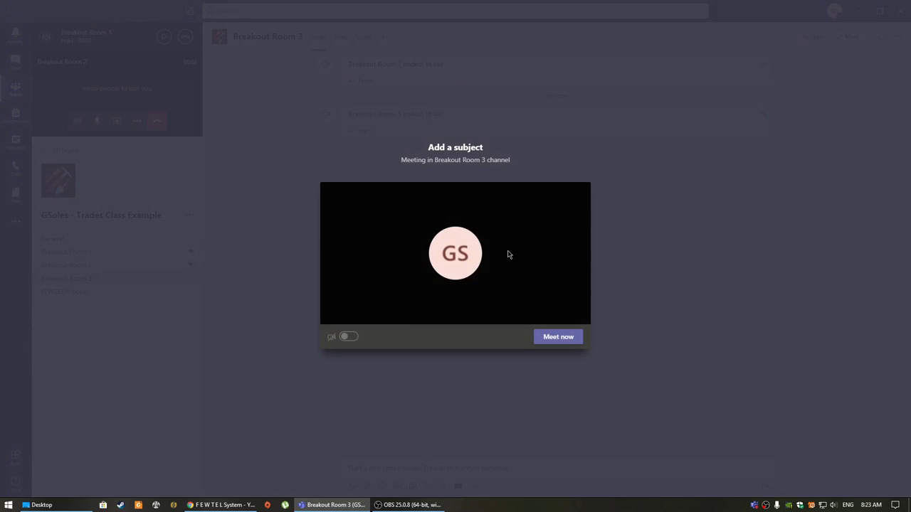
# Join Breakout Room 3, resume the held Room 1 and Room 3 meetings in turn, then hang up.
pyautogui.click(558, 336)
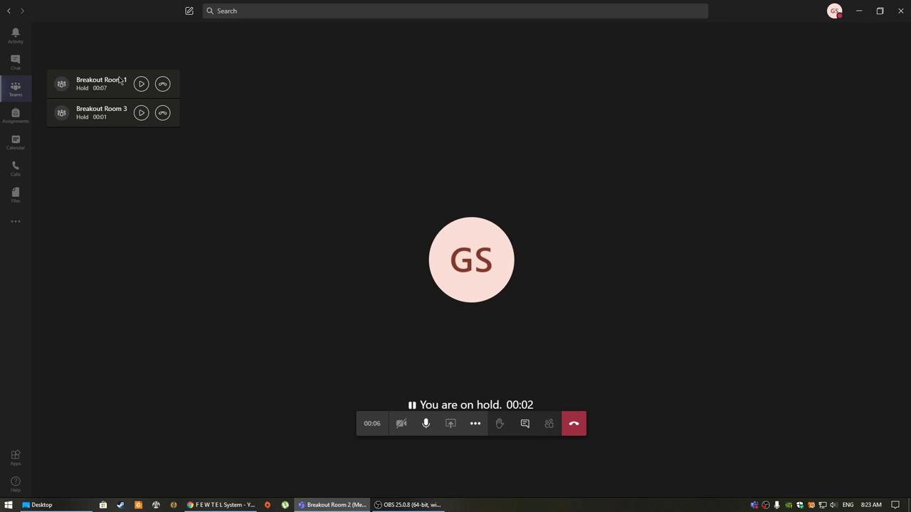
pyautogui.click(141, 114)
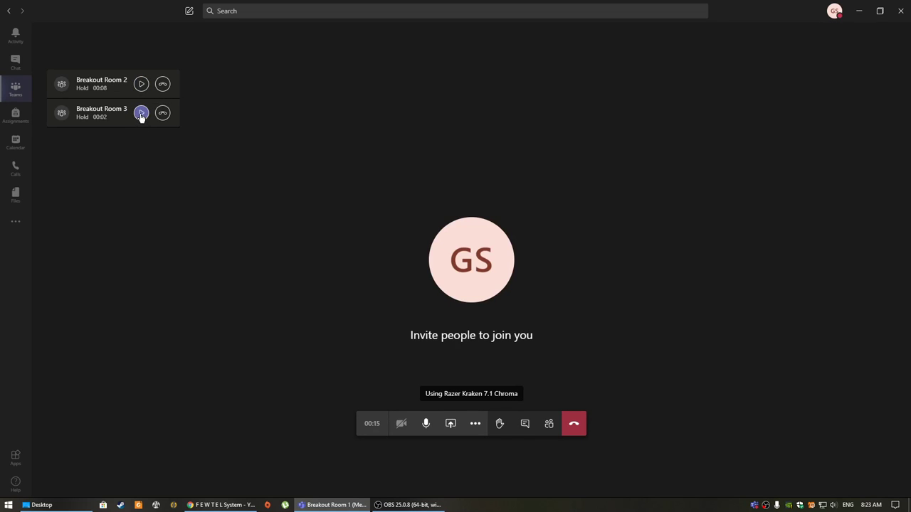
pyautogui.click(139, 114)
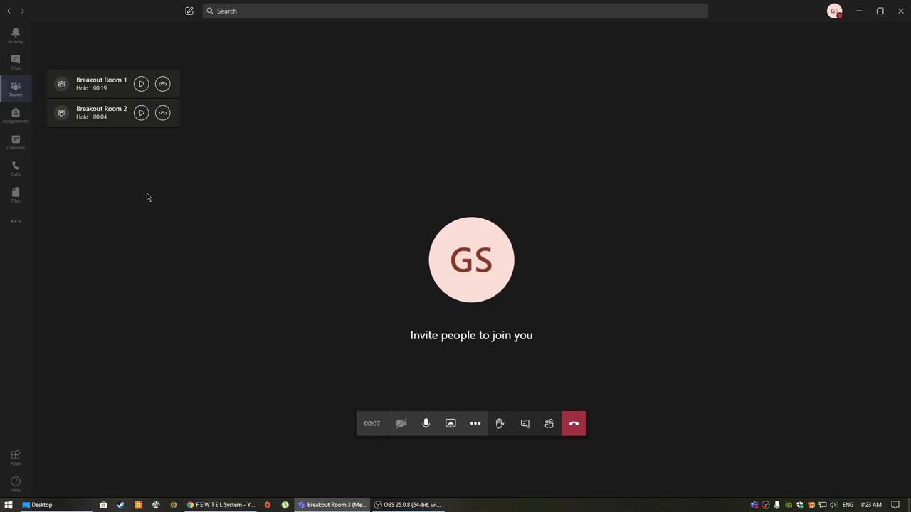
pyautogui.click(572, 424)
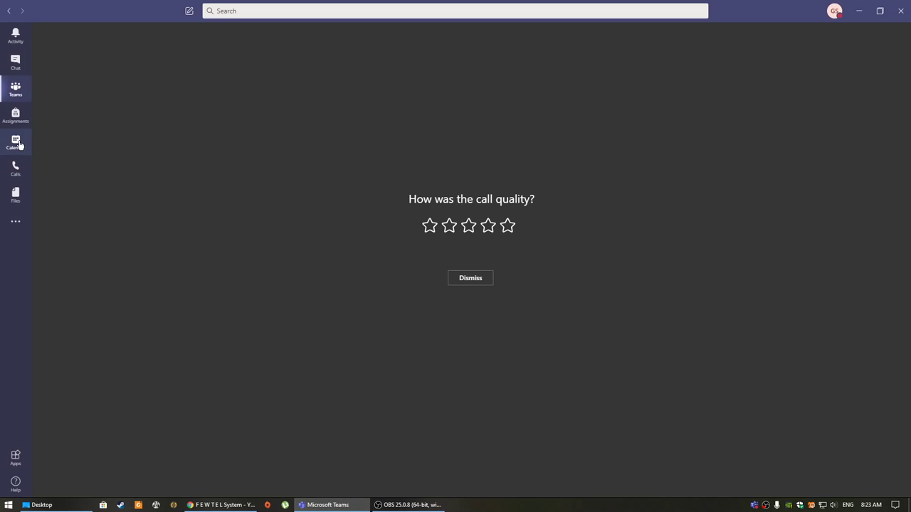
# Open the Calendar and start a blank new meeting scheduling form.
pyautogui.click(14, 140)
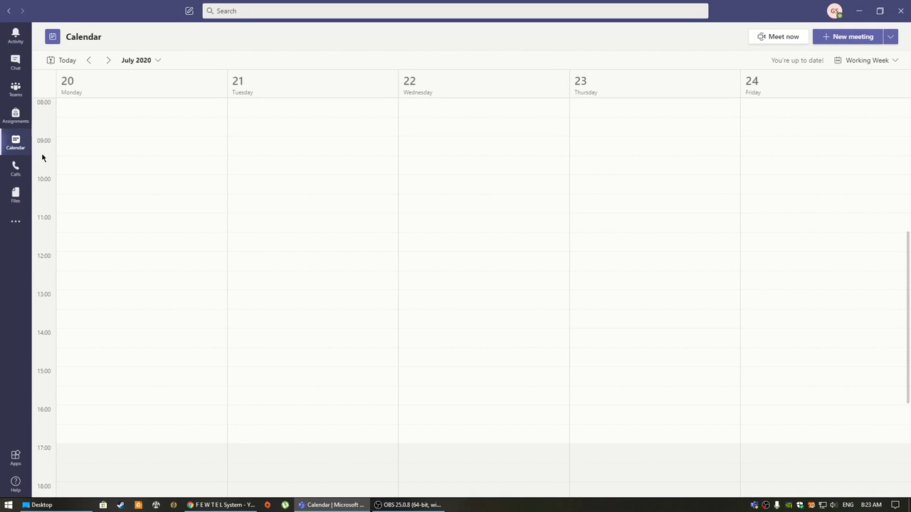
pyautogui.moveTo(15, 141)
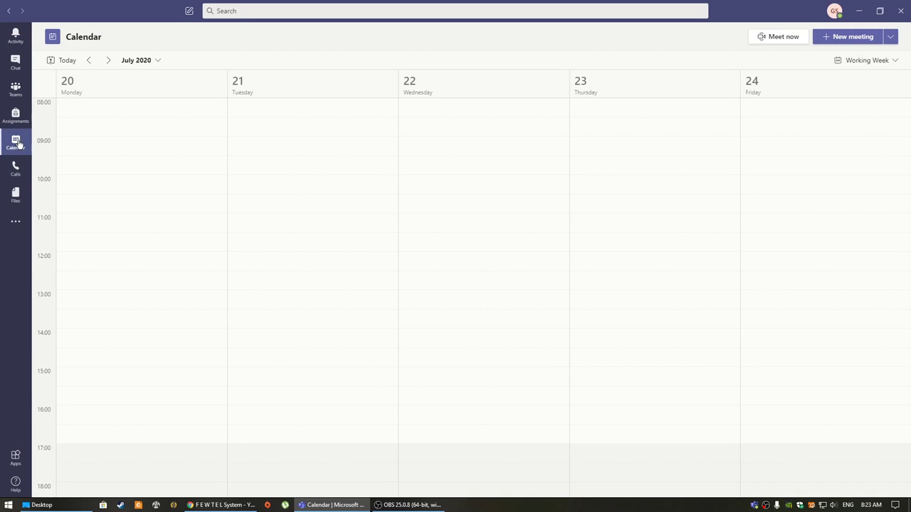
pyautogui.click(850, 37)
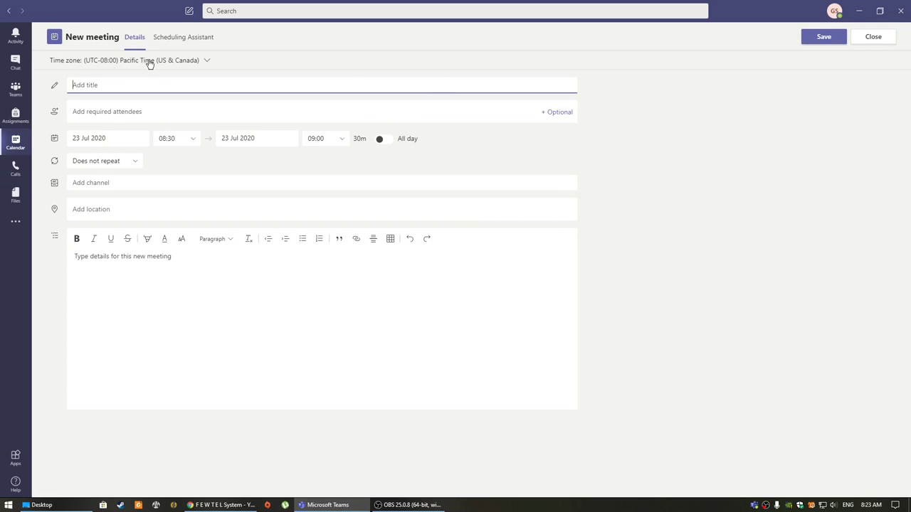
pyautogui.moveTo(128, 239)
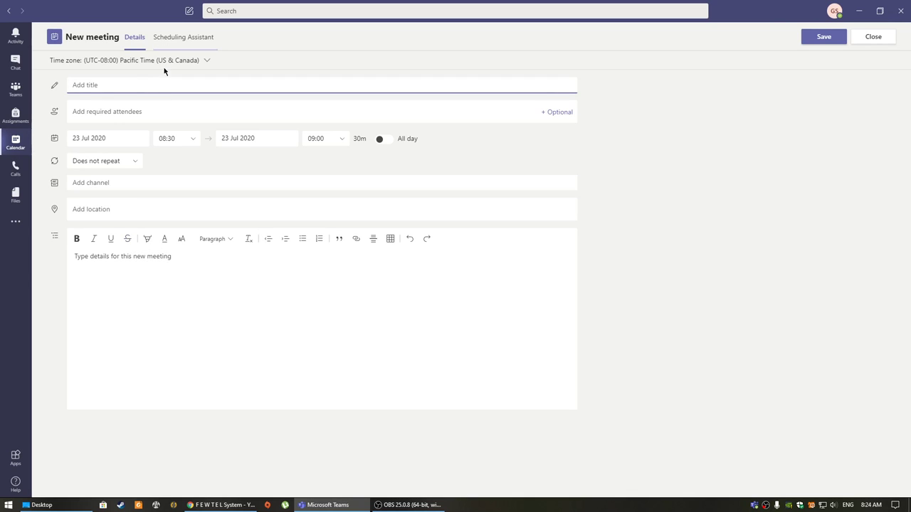
pyautogui.moveTo(229, 117)
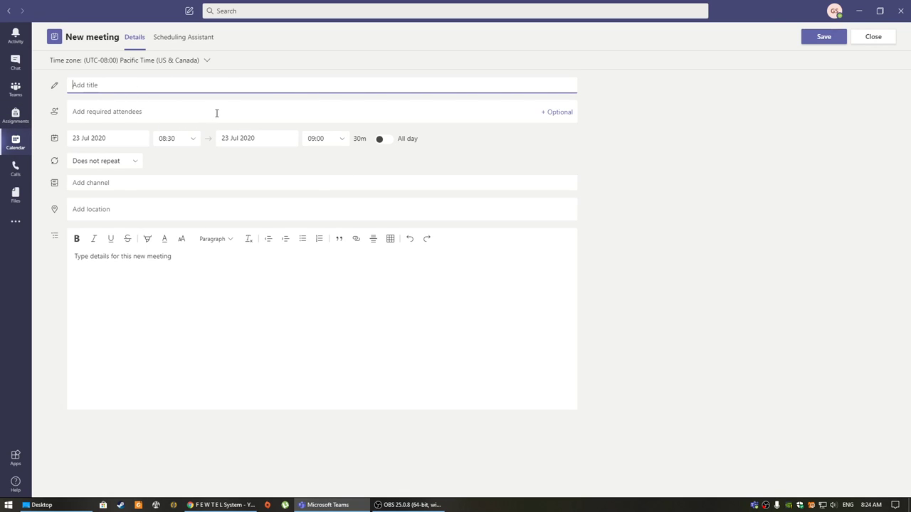
pyautogui.moveTo(17, 145)
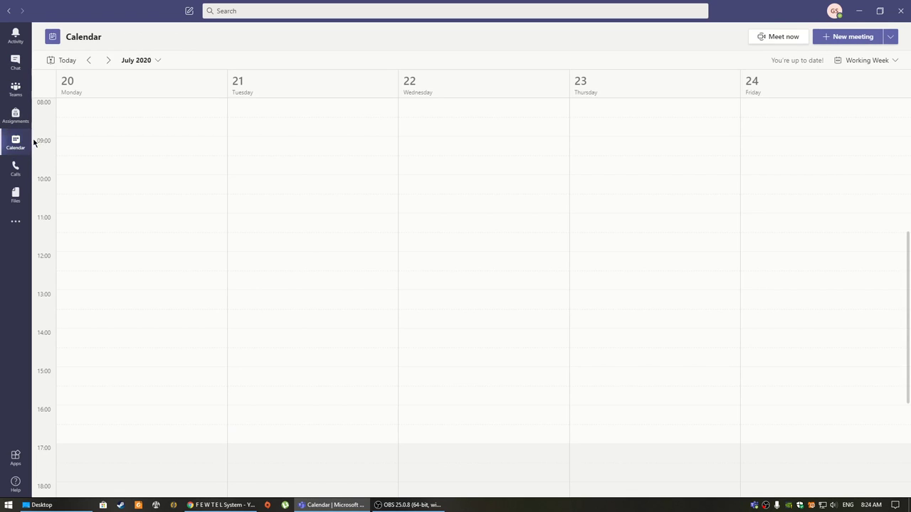
# Return to the General channel of the Trades Class Example team from the meeting form.
pyautogui.click(14, 86)
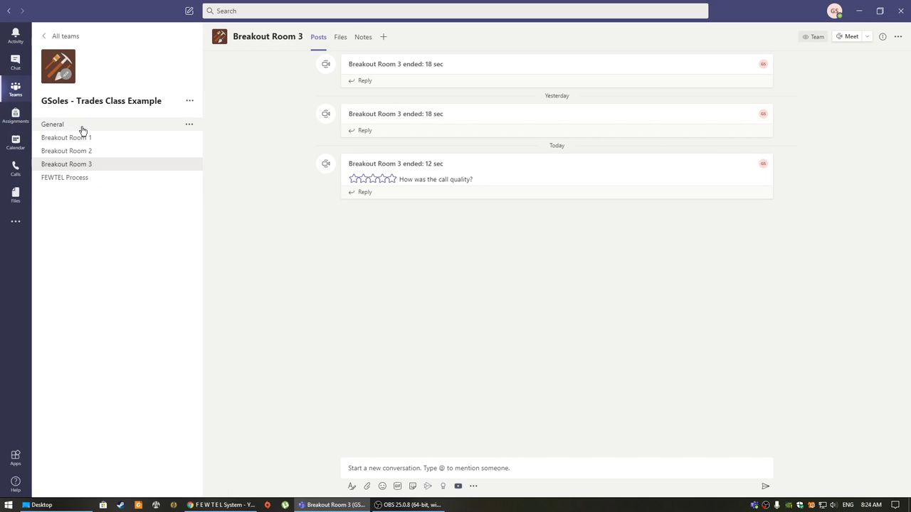
pyautogui.click(51, 124)
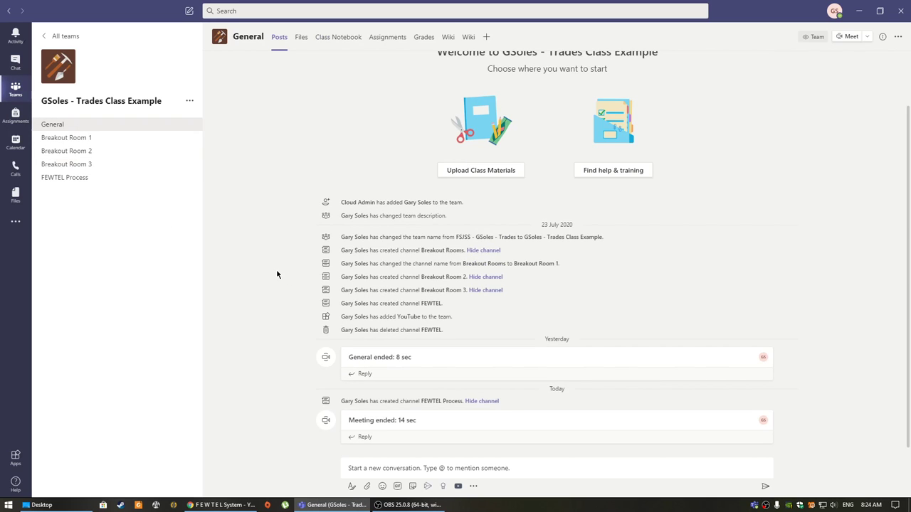
pyautogui.moveTo(289, 304)
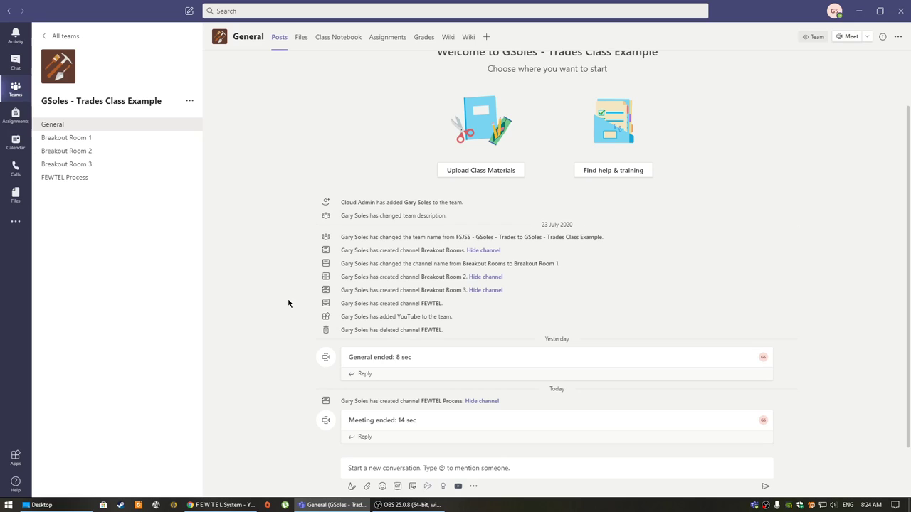
pyautogui.moveTo(259, 273)
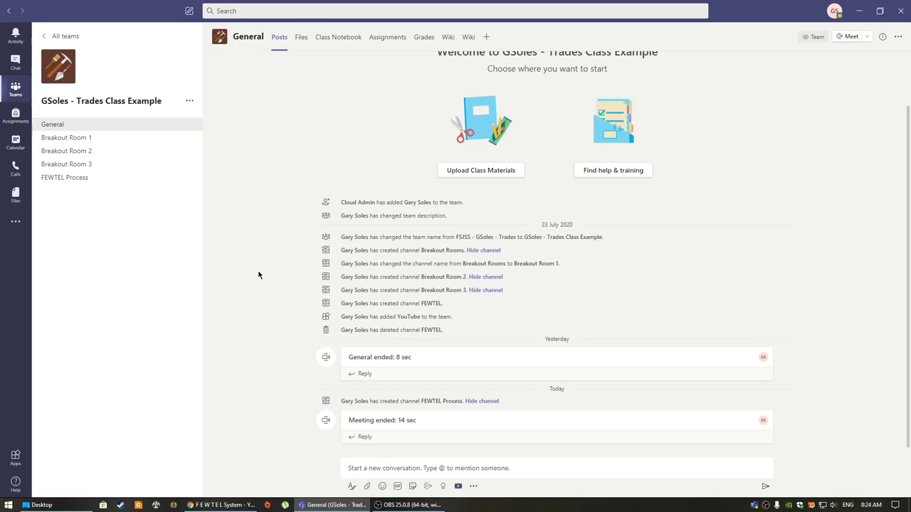
pyautogui.moveTo(268, 299)
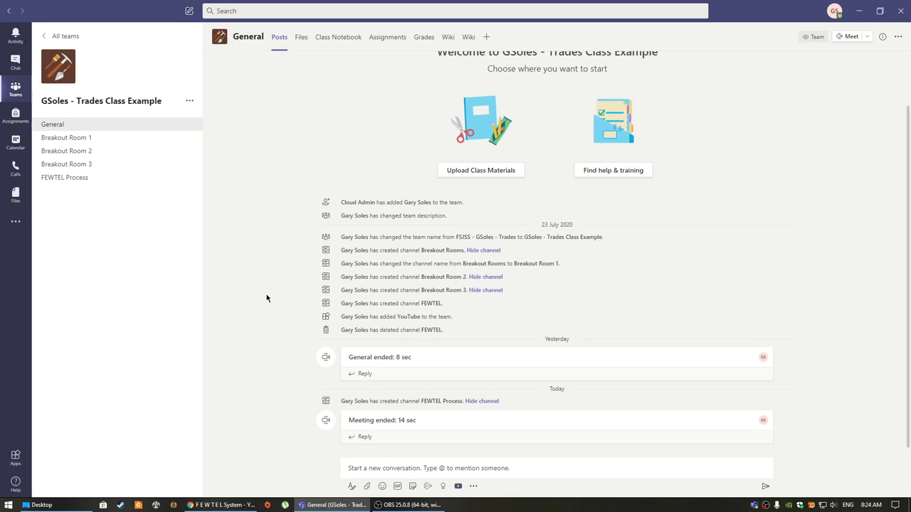
pyautogui.moveTo(225, 254)
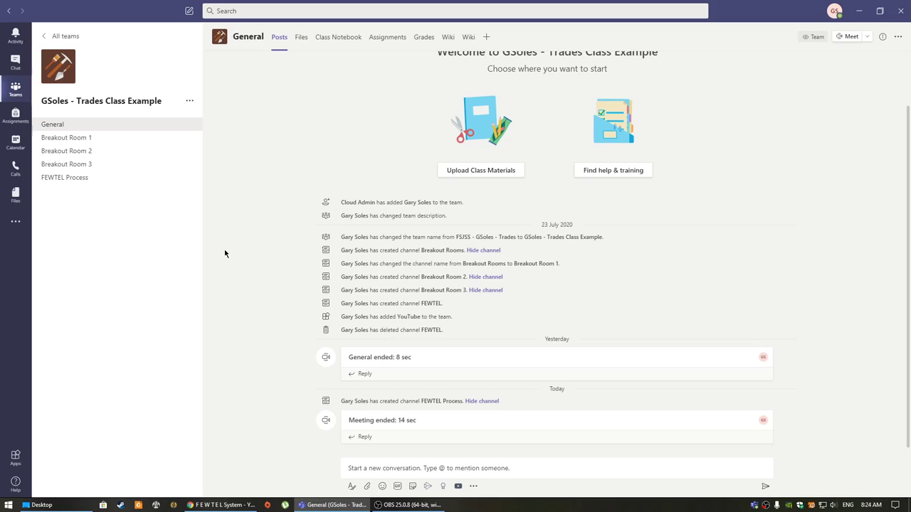